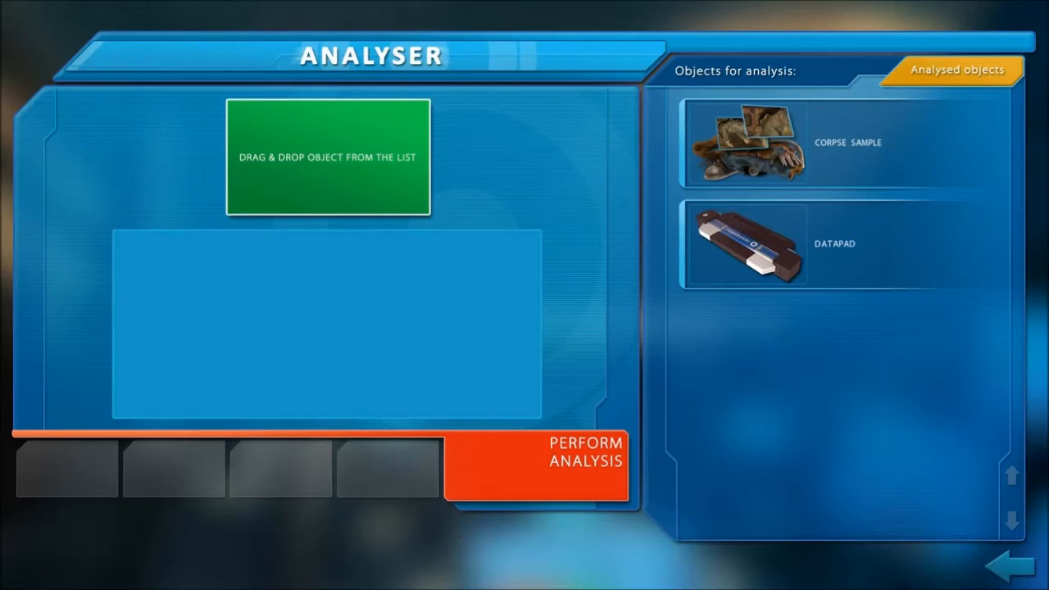
# Run the corpse sample analysis and view its biological analysis findings.
pyautogui.click(537, 466)
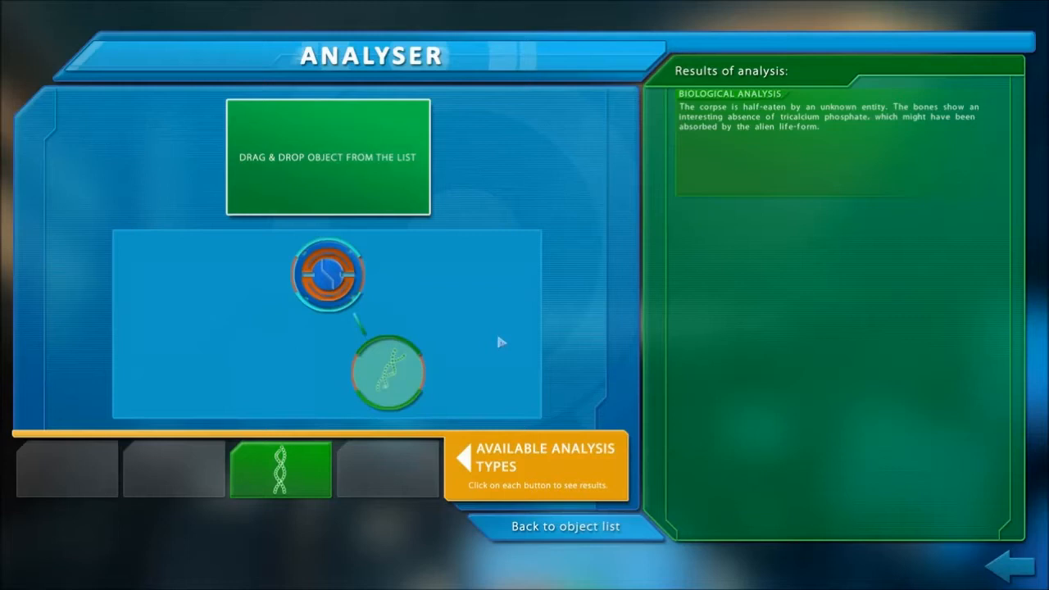
pyautogui.click(566, 526)
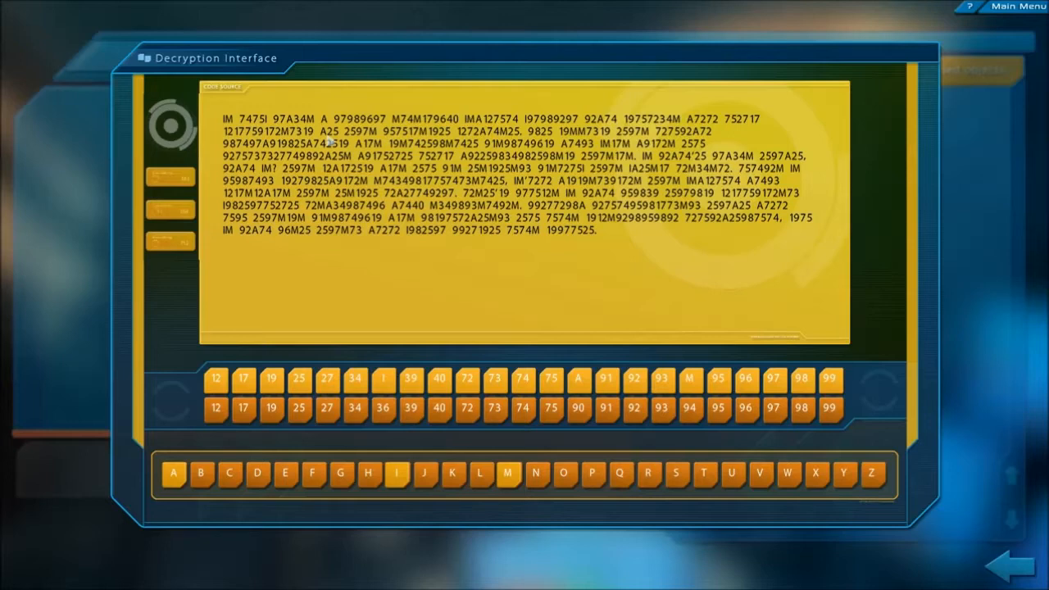
# Select a number code in the top cipher row to assign a letter.
pyautogui.click(704, 473)
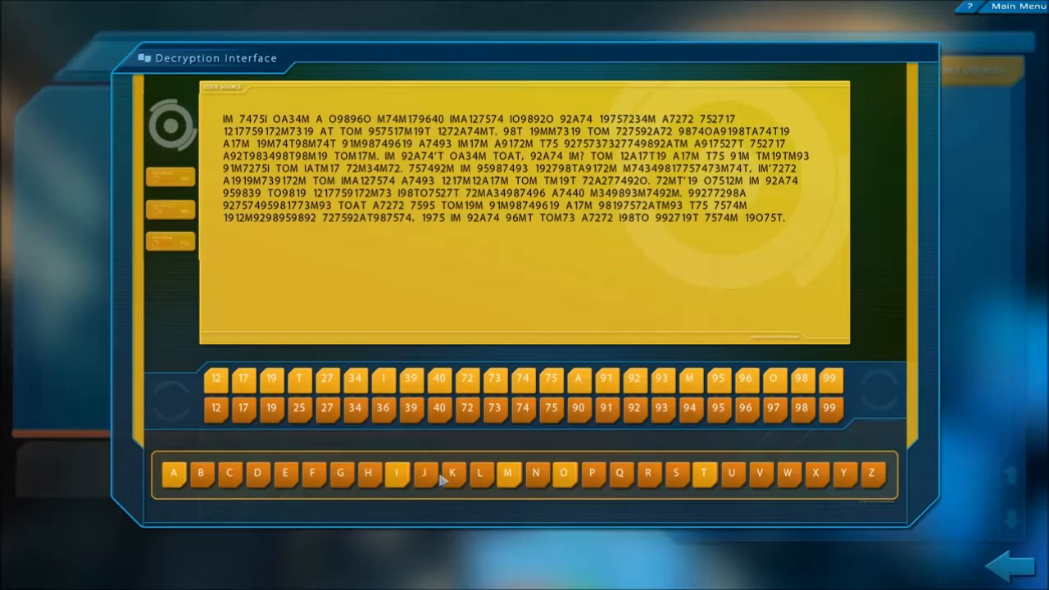
# Assign a letter to the selected number code in the decryption puzzle.
pyautogui.click(355, 409)
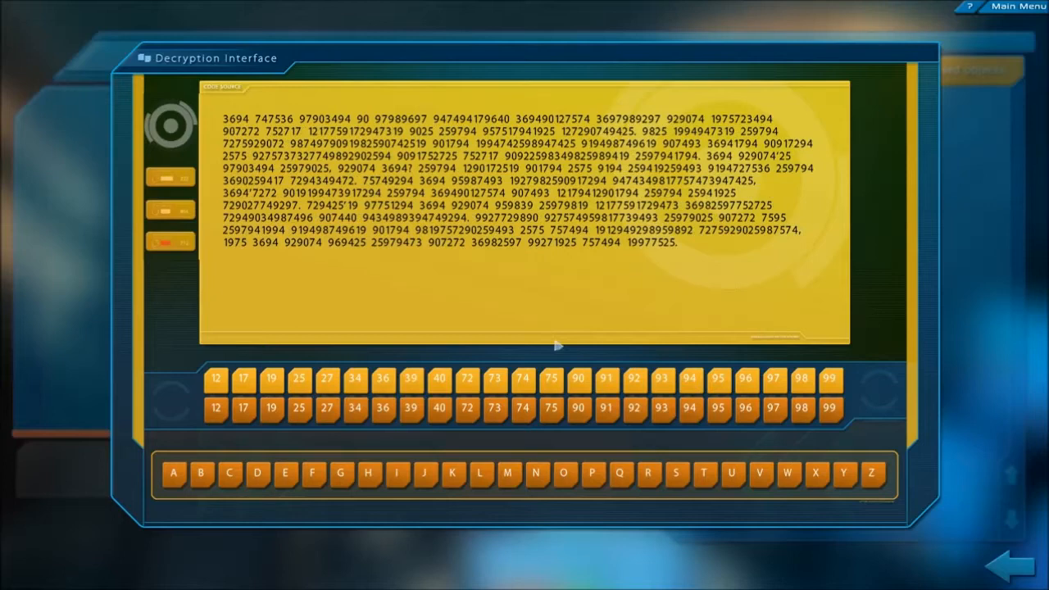
# Substitute cipher codes with letters, including A and V for code 34.
pyautogui.click(786, 472)
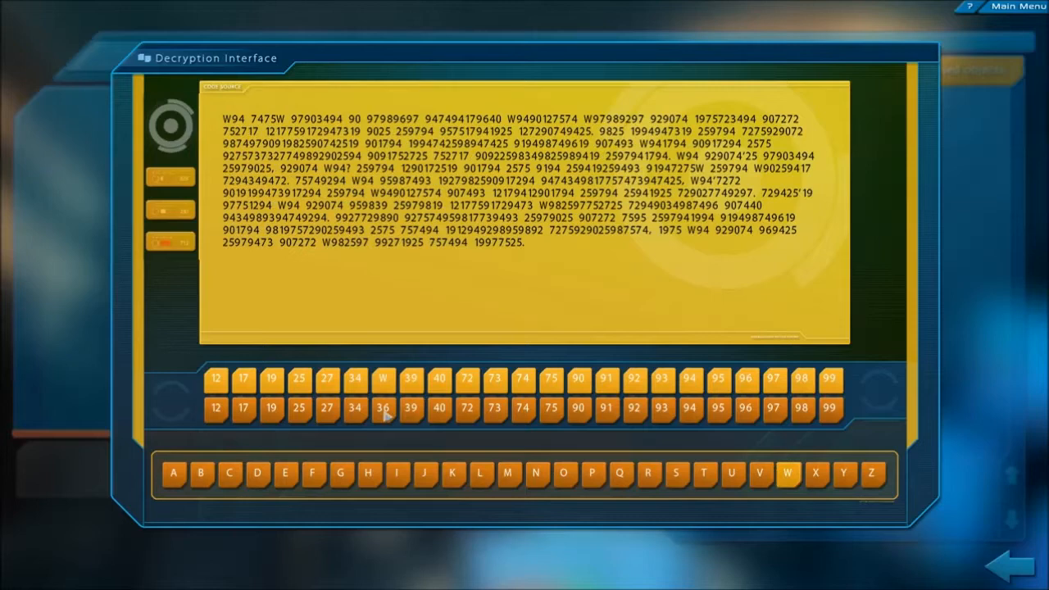
pyautogui.click(285, 472)
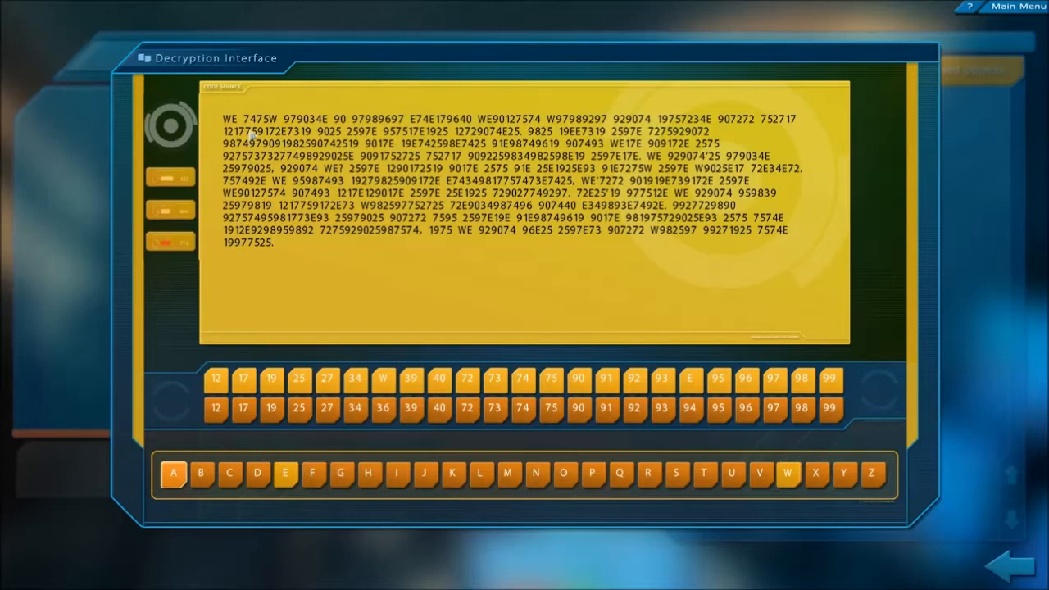
pyautogui.click(577, 378)
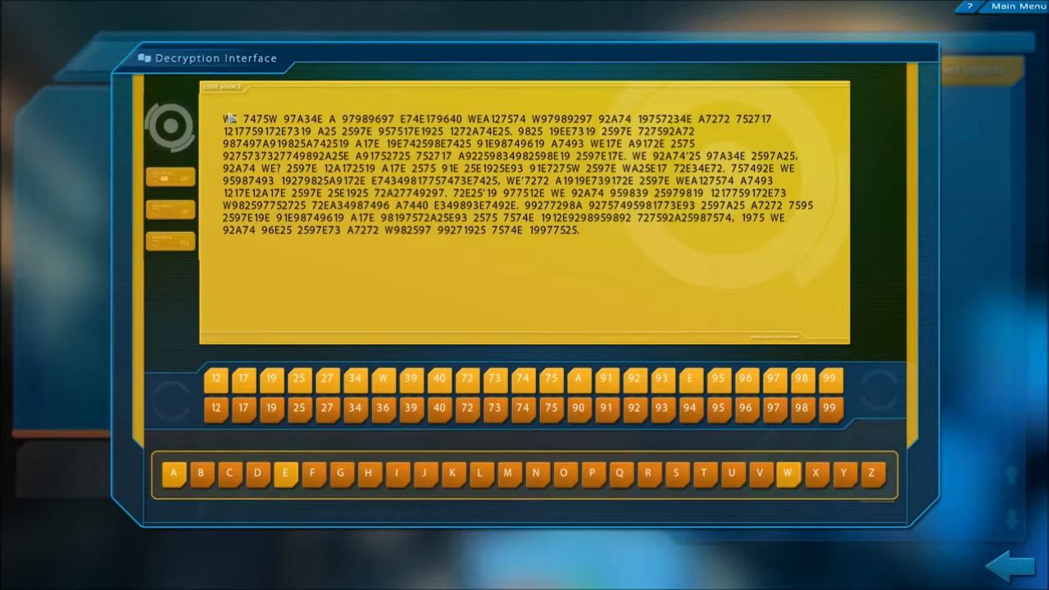
pyautogui.click(507, 474)
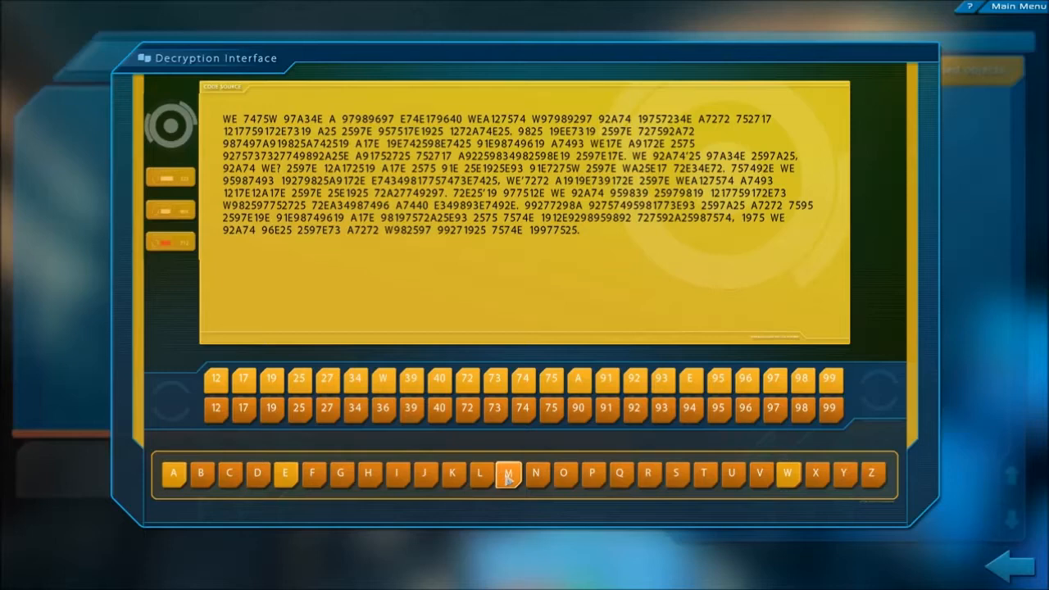
pyautogui.click(507, 473)
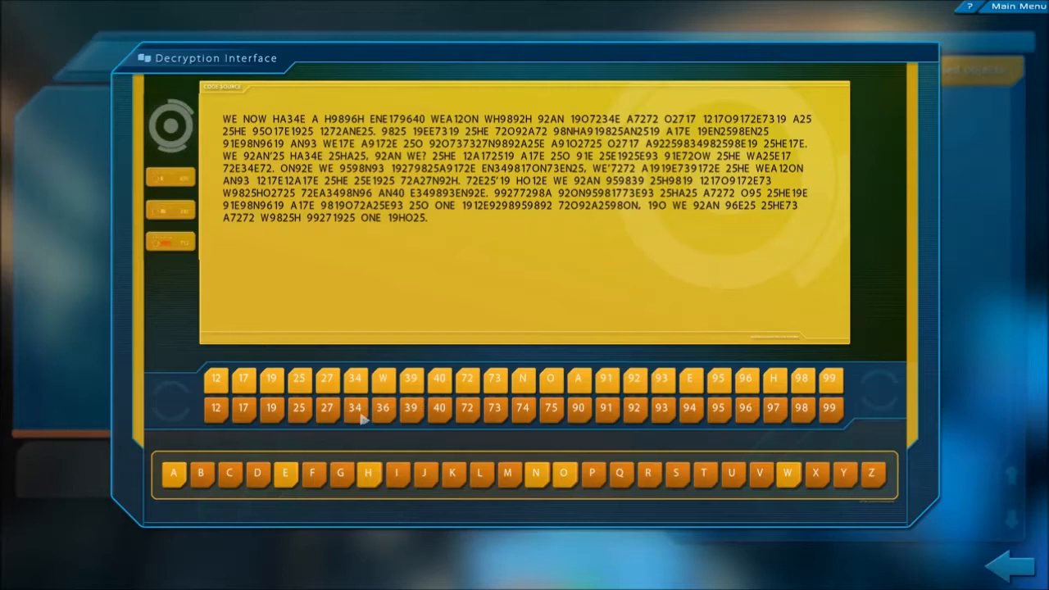
pyautogui.click(759, 473)
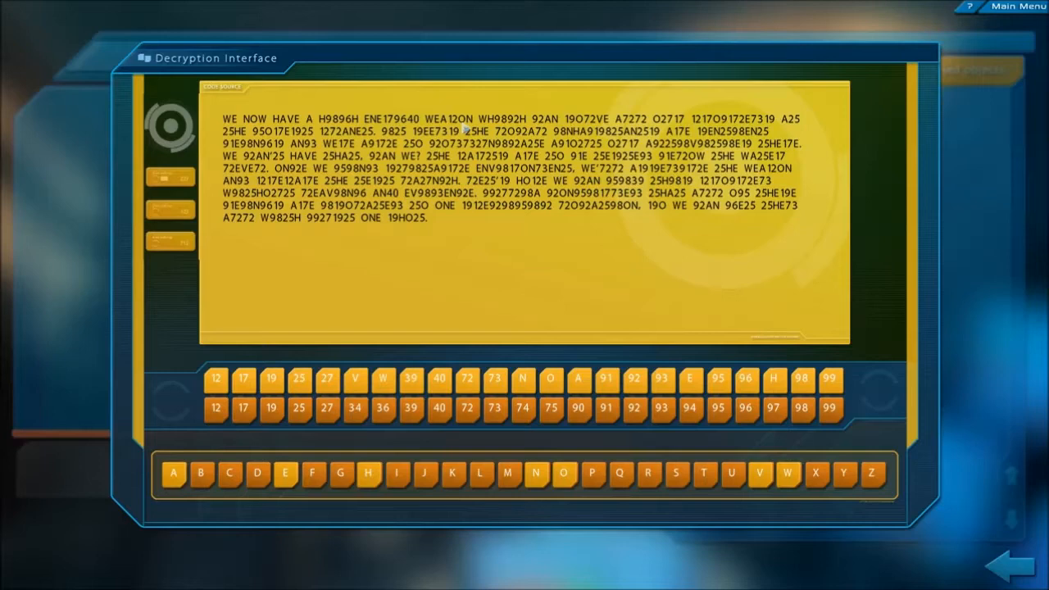
pyautogui.click(243, 409)
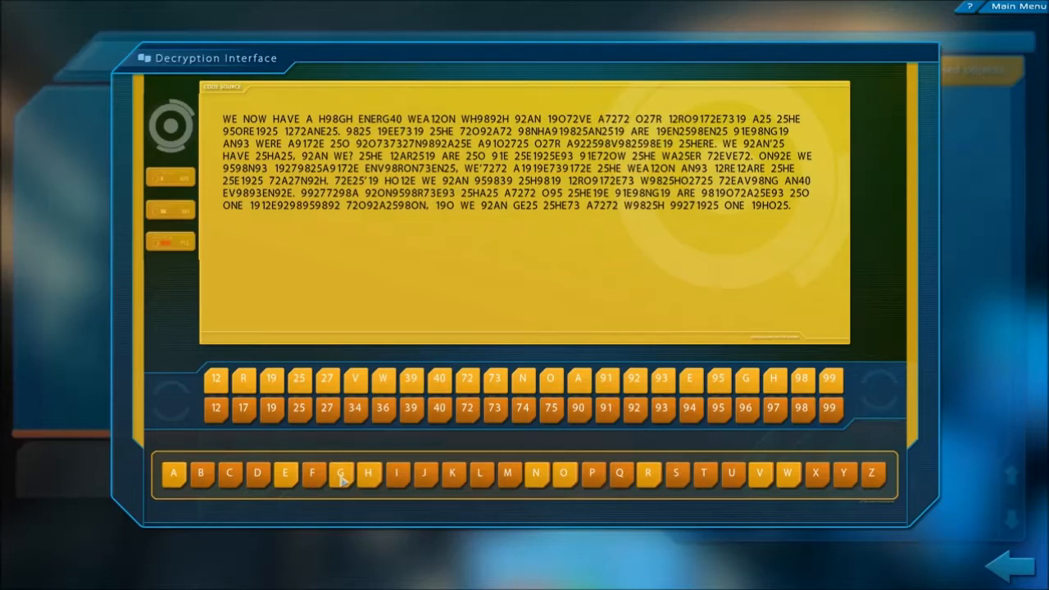
pyautogui.click(802, 408)
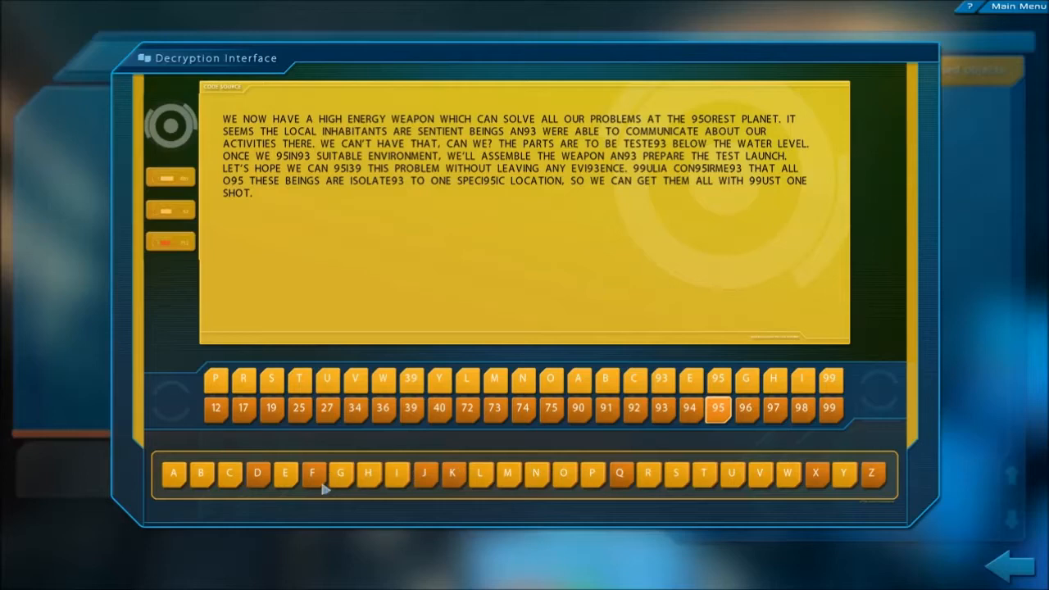
# Map code 95 to F and 93 to D, then pick code 99.
pyautogui.click(311, 473)
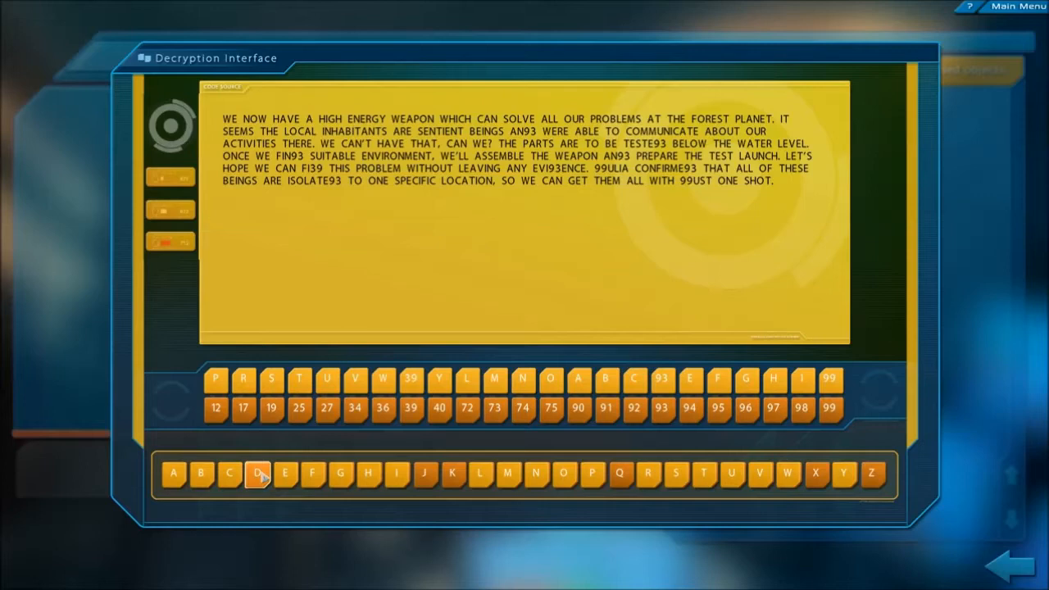
pyautogui.click(256, 473)
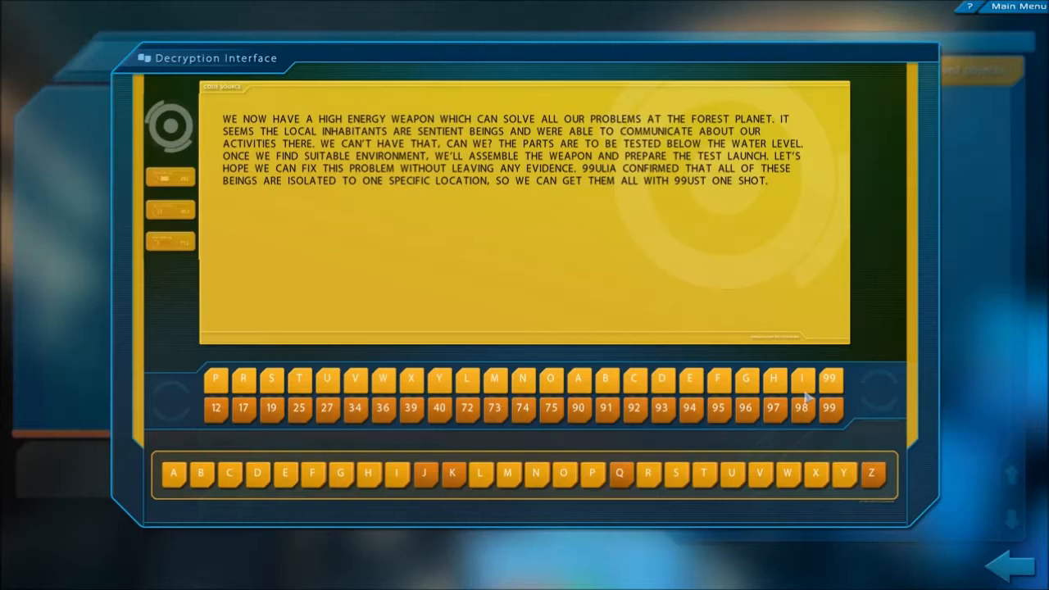
pyautogui.click(424, 472)
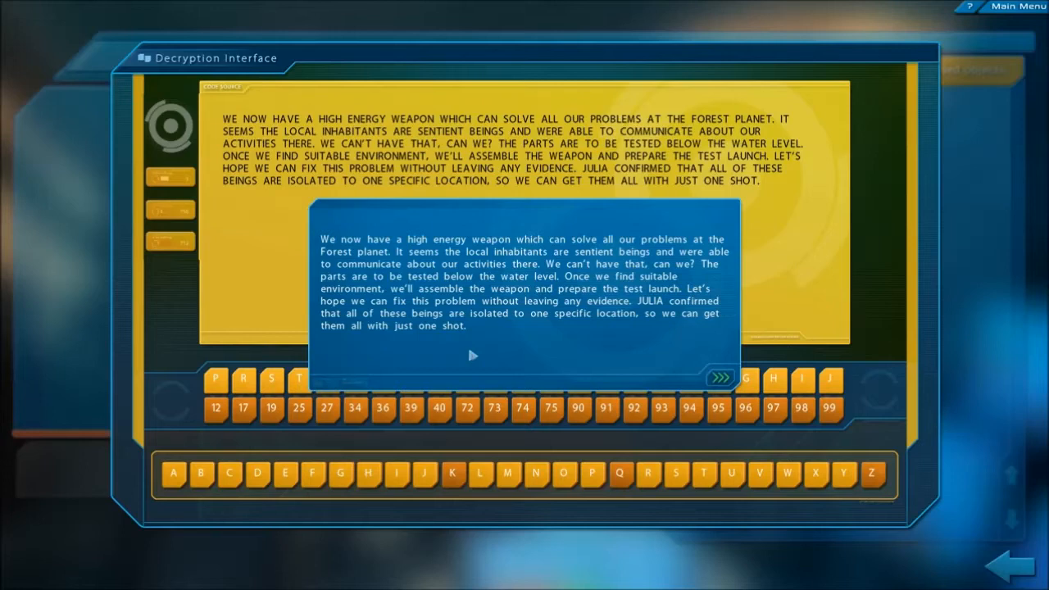
pyautogui.moveTo(500, 310)
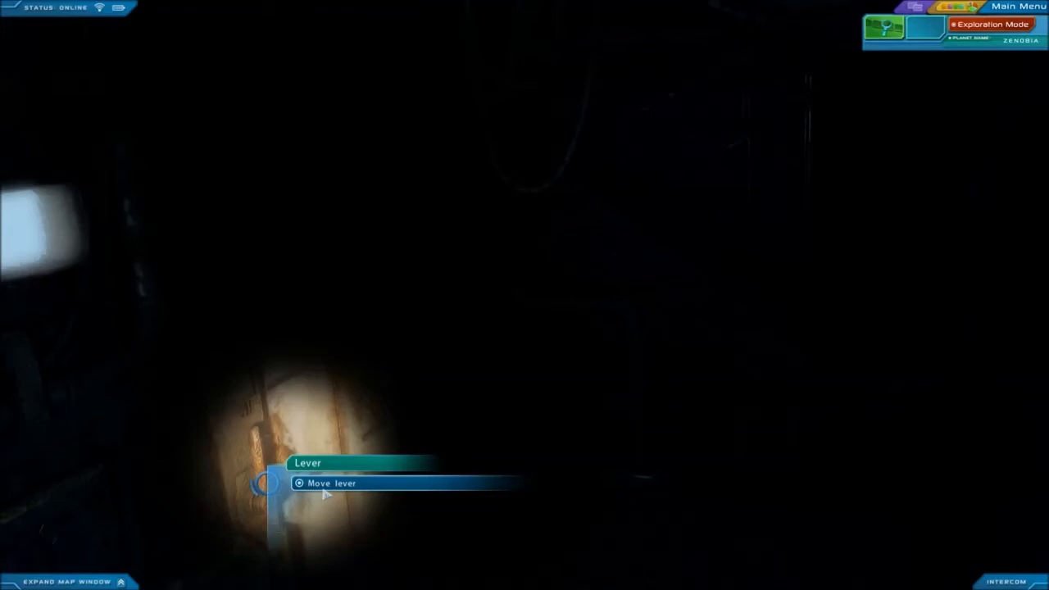
# Move the lever, inspect the nearby crate, and switch to the Analyser.
pyautogui.click(332, 483)
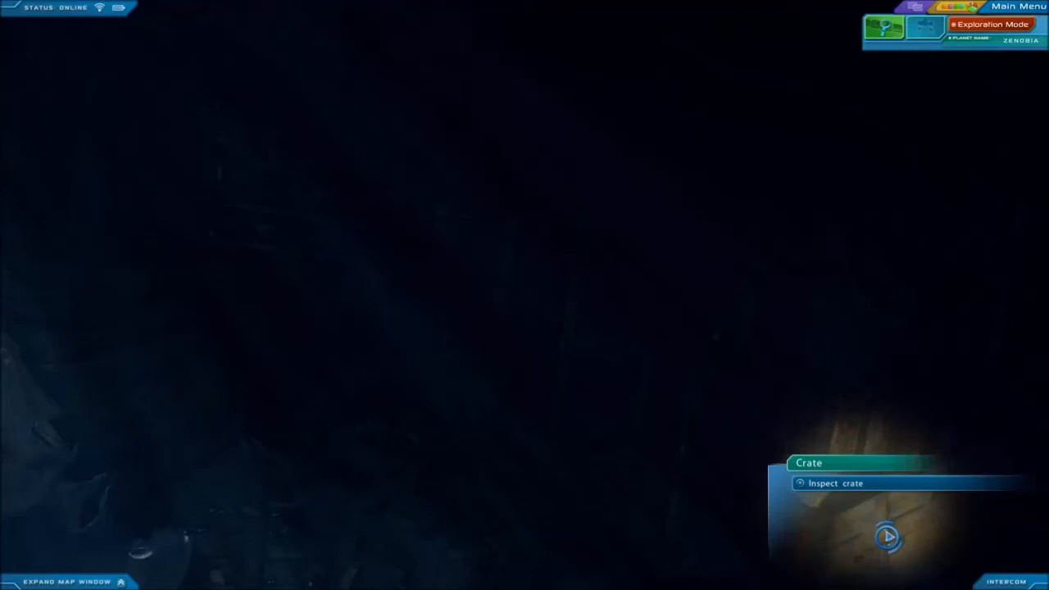
pyautogui.click(835, 483)
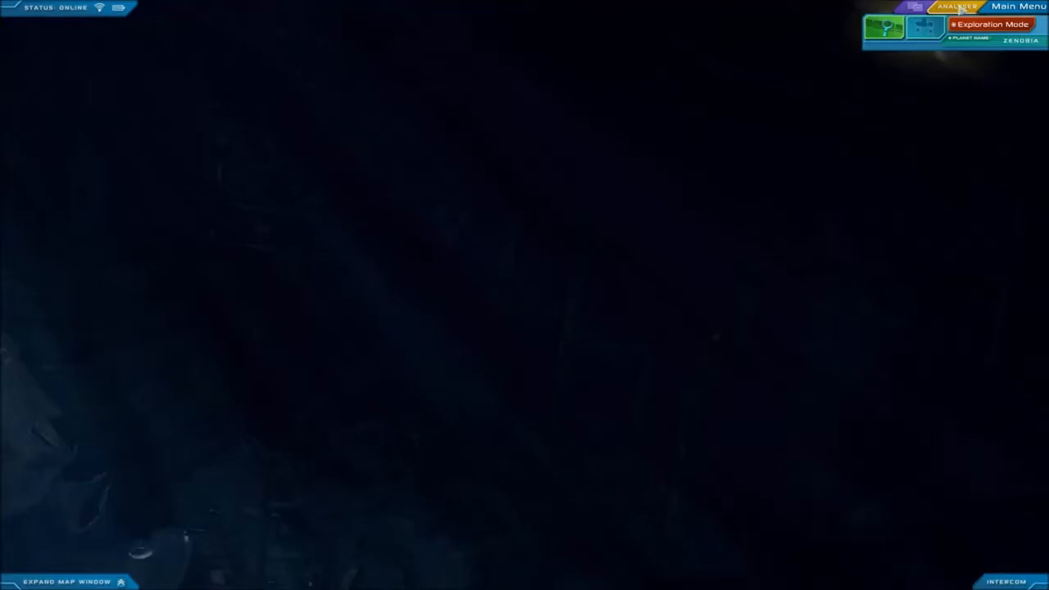
pyautogui.click(950, 6)
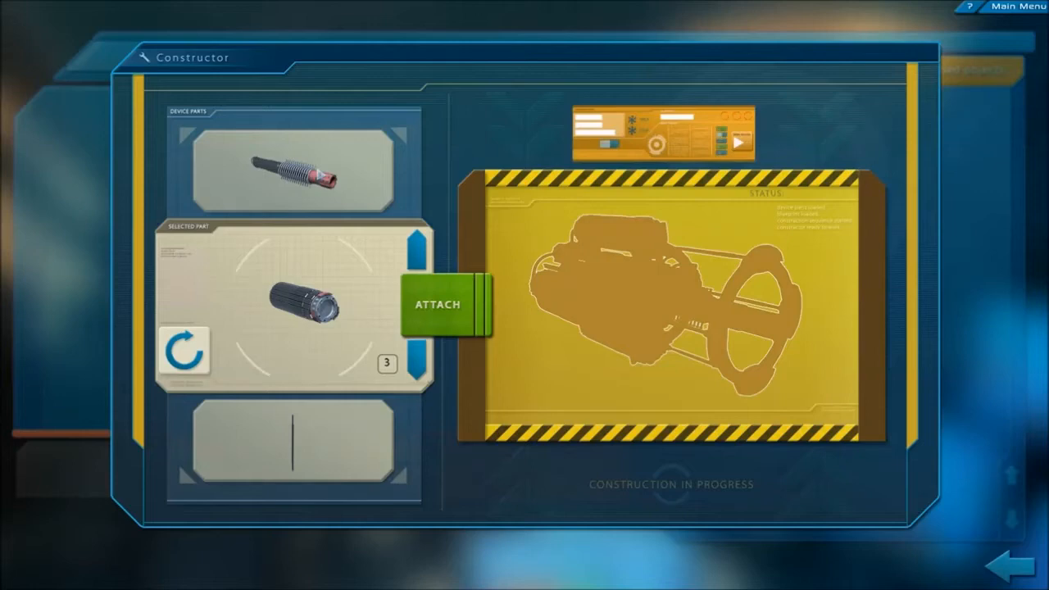
# Attach the cylinder parts to the front of the device blueprint.
pyautogui.click(447, 305)
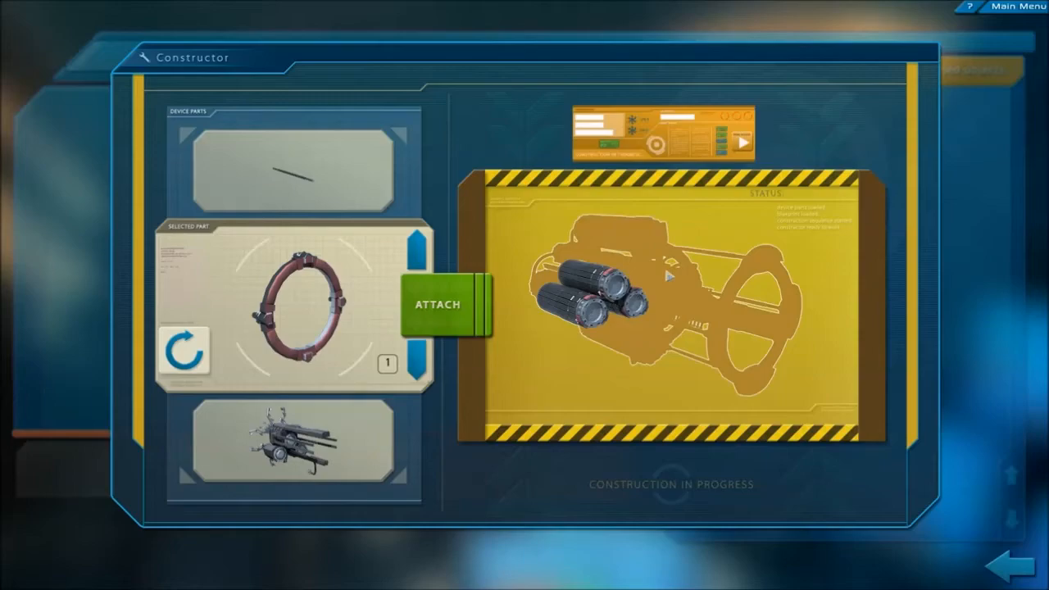
pyautogui.click(970, 7)
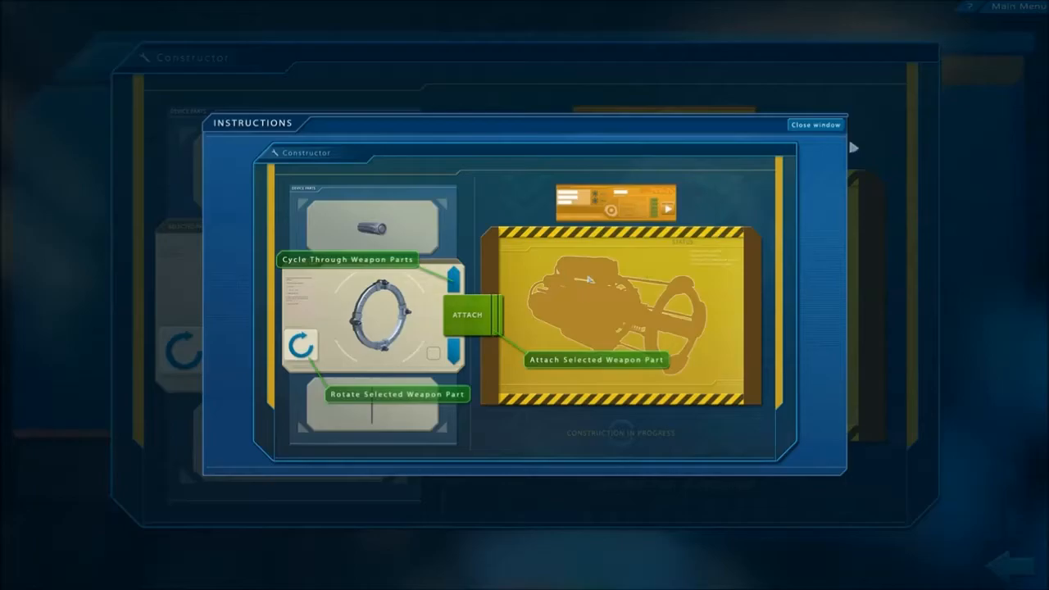
# View the Constructor instructions on cycling, rotating and attaching parts.
pyautogui.click(815, 125)
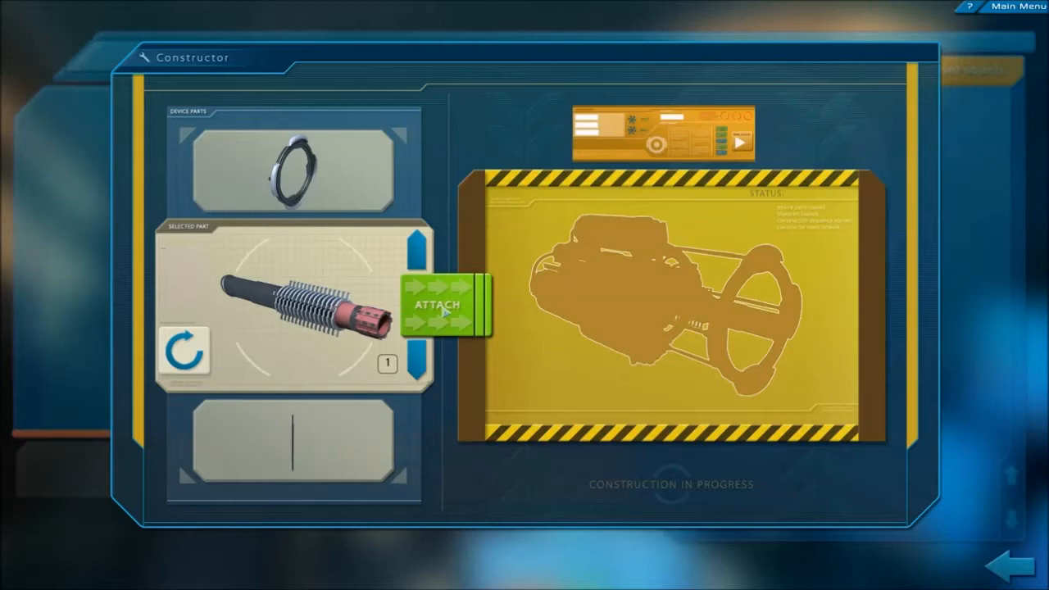
# Attach the barrel cylinders, then the clawed core assembly, to the blueprint.
pyautogui.click(438, 306)
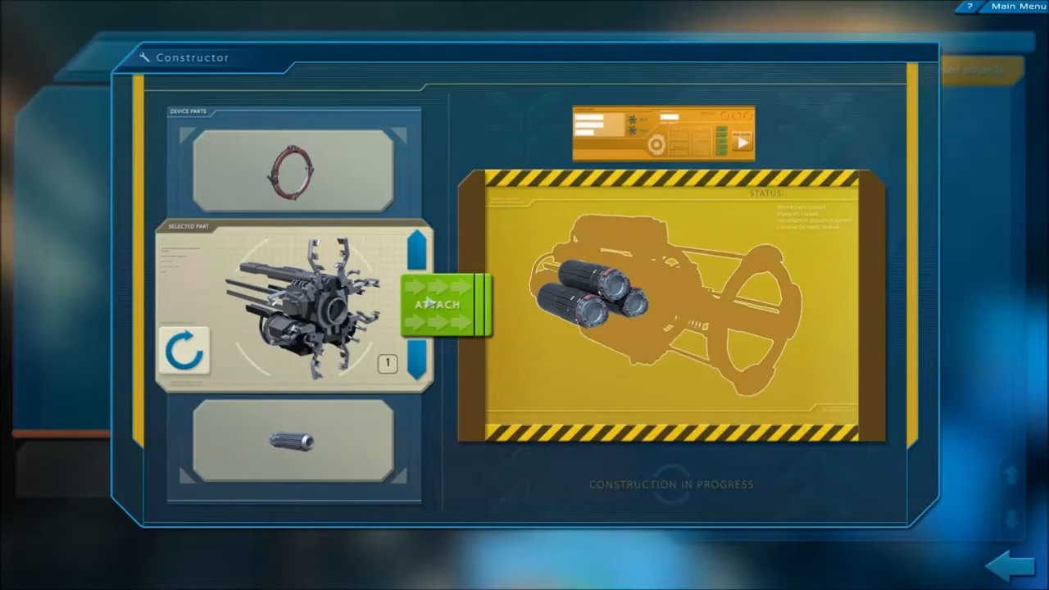
pyautogui.click(438, 306)
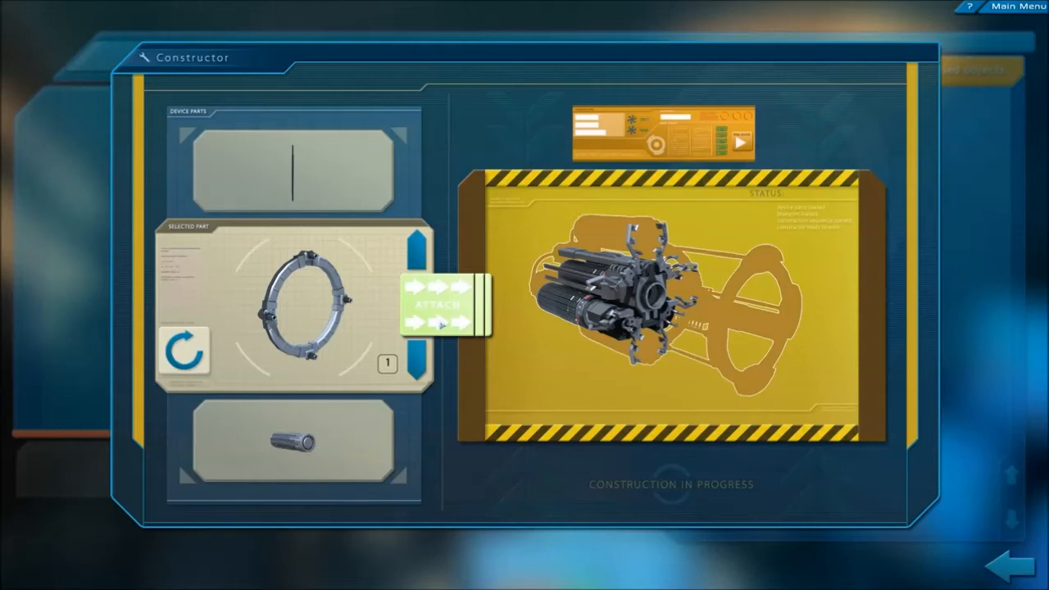
# Try the ring part, attach the cable part, and cycle onward.
pyautogui.click(438, 305)
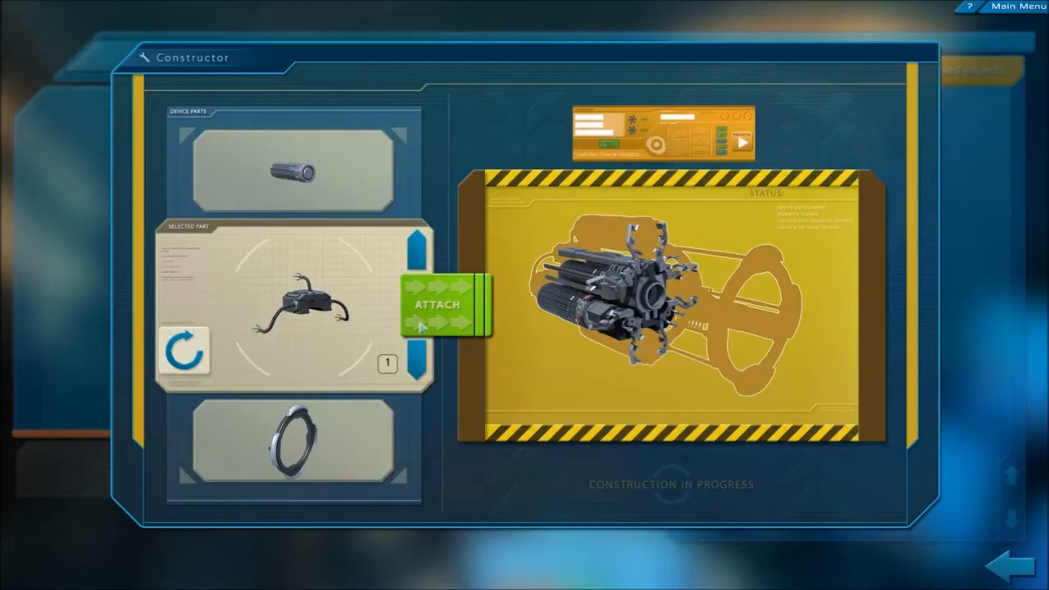
pyautogui.click(439, 304)
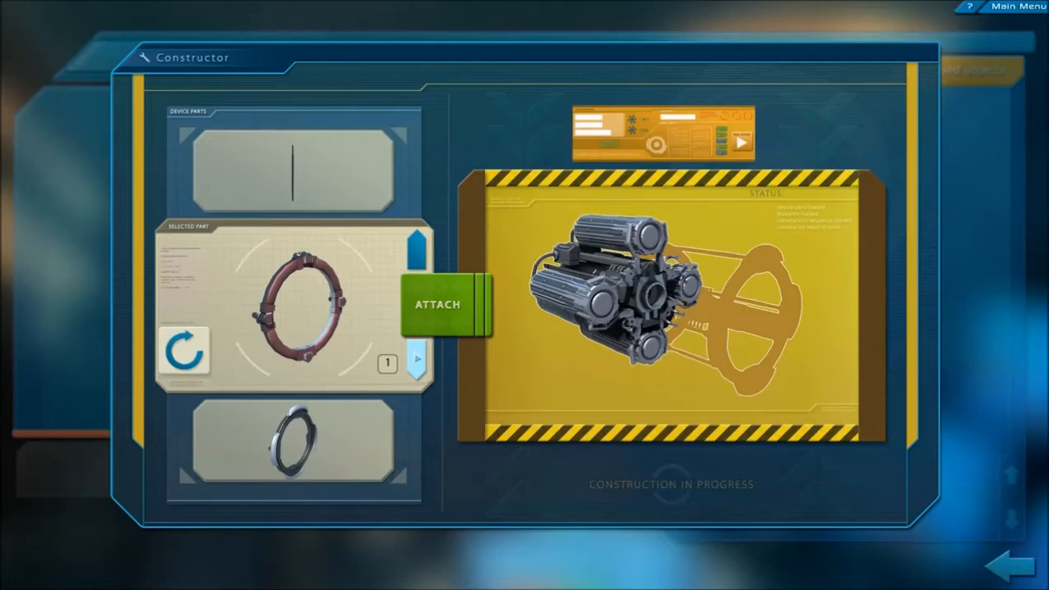
pyautogui.click(438, 305)
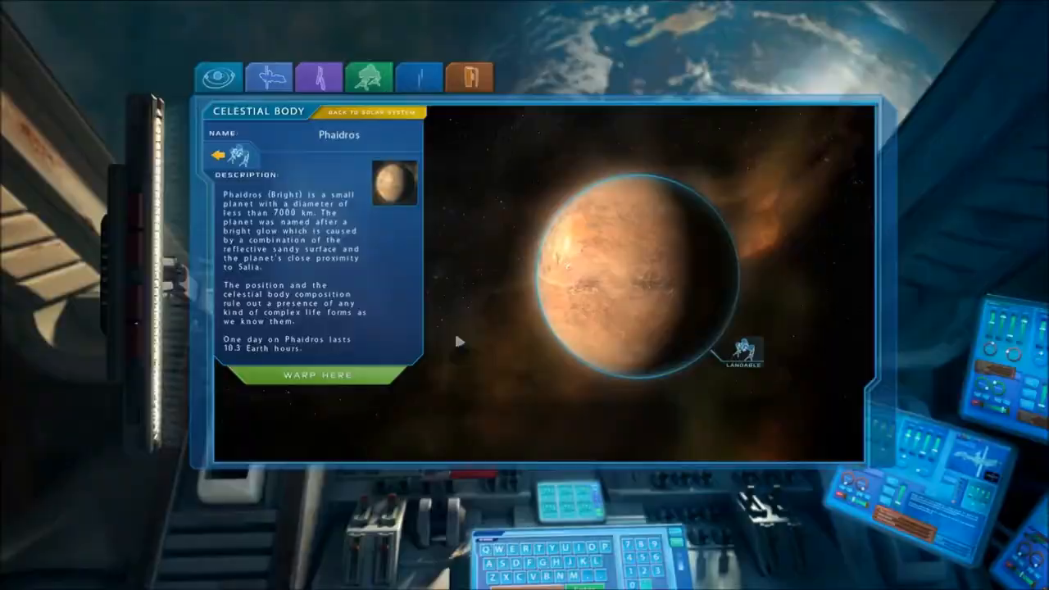
# Warp to Phaidros and land, bringing up the surface exploration grid.
pyautogui.click(316, 375)
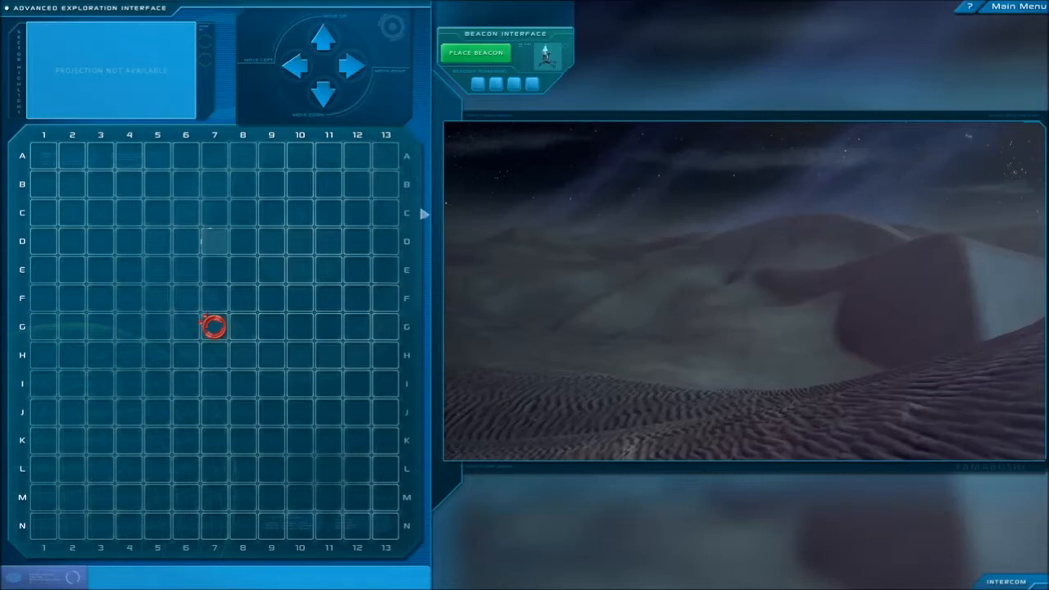
# Drop a beacon at sector G7 and drive the probe north toward C11.
pyautogui.click(476, 52)
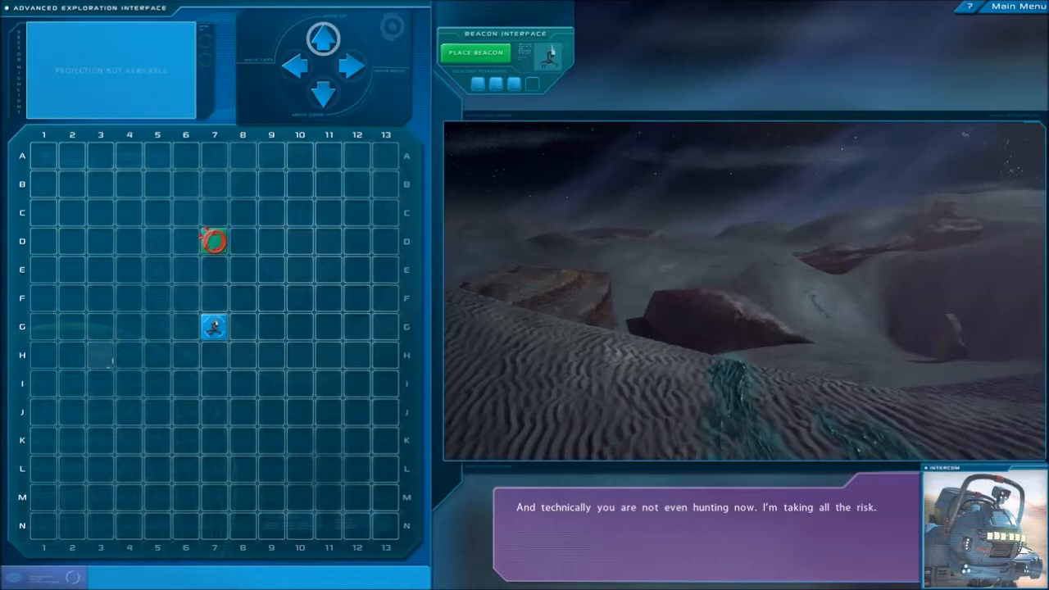
pyautogui.click(322, 38)
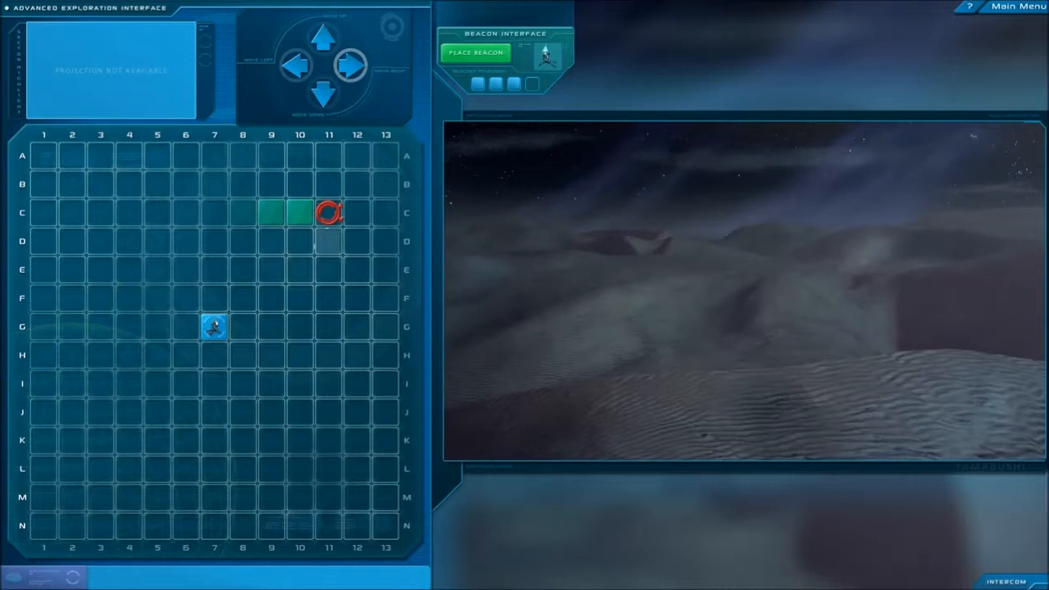
# Move the probe east through F12, then south toward J7.
pyautogui.click(322, 92)
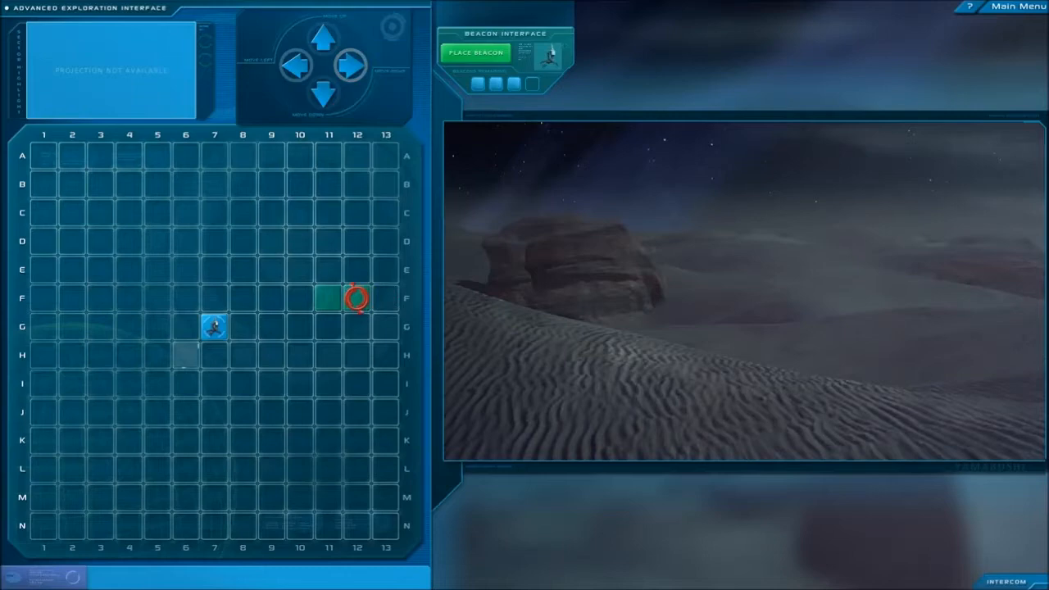
pyautogui.click(321, 92)
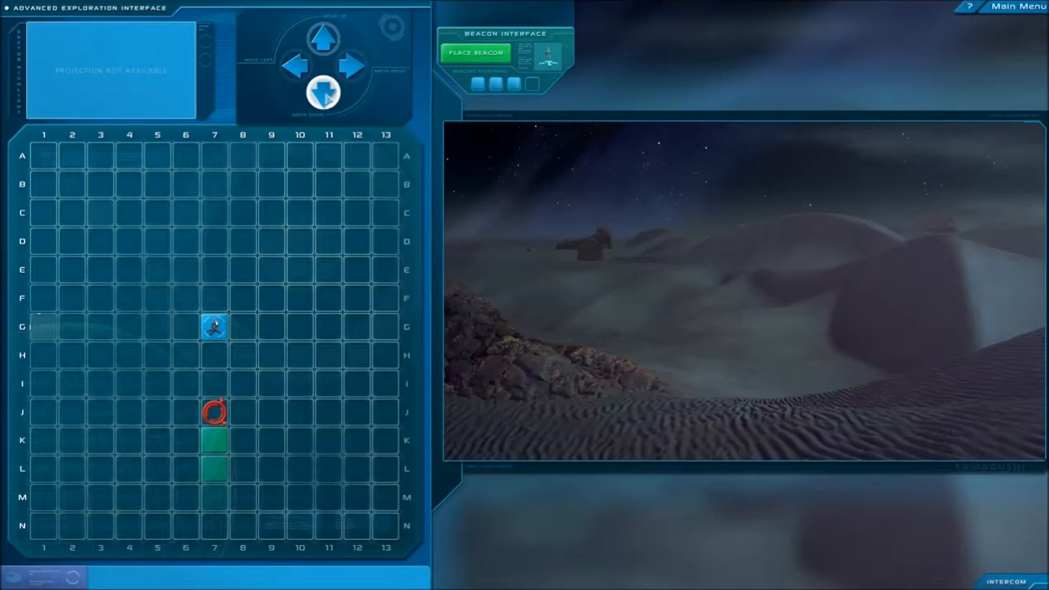
pyautogui.click(322, 93)
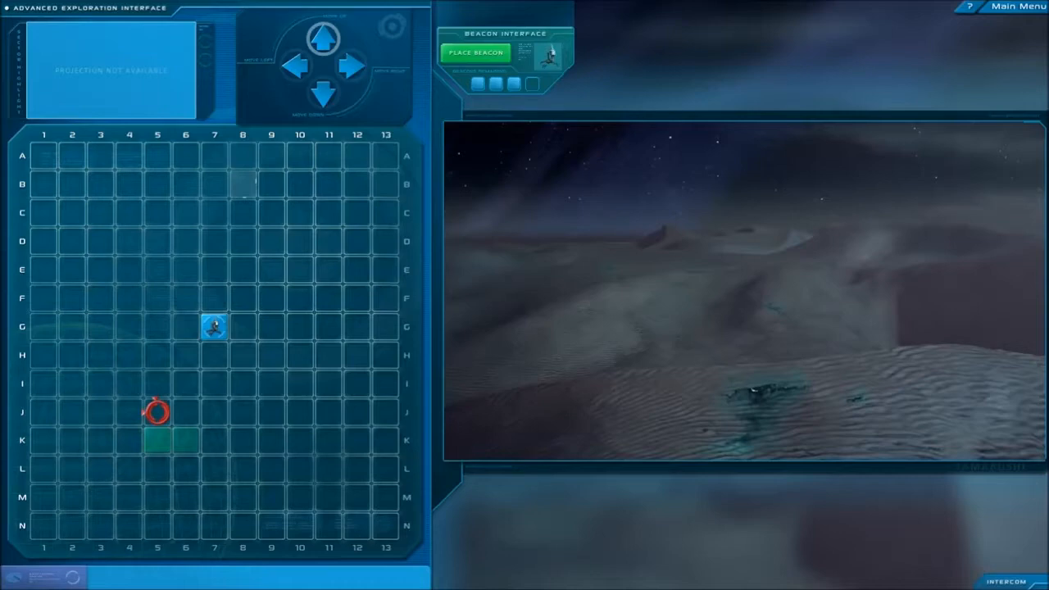
# Drive the rover southwest and west toward sectors I3 and K3.
pyautogui.click(297, 65)
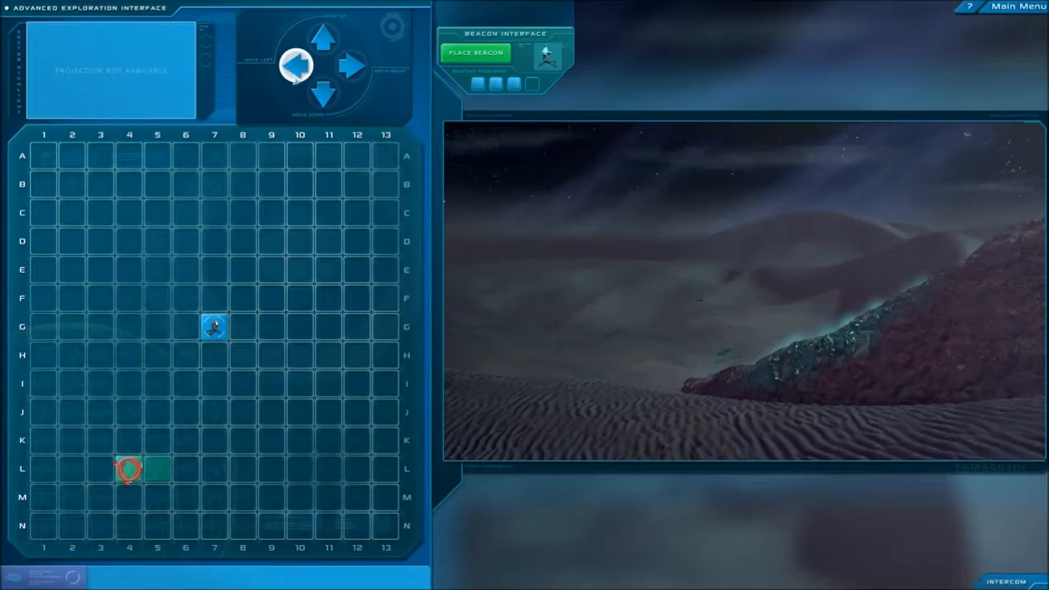
pyautogui.click(322, 39)
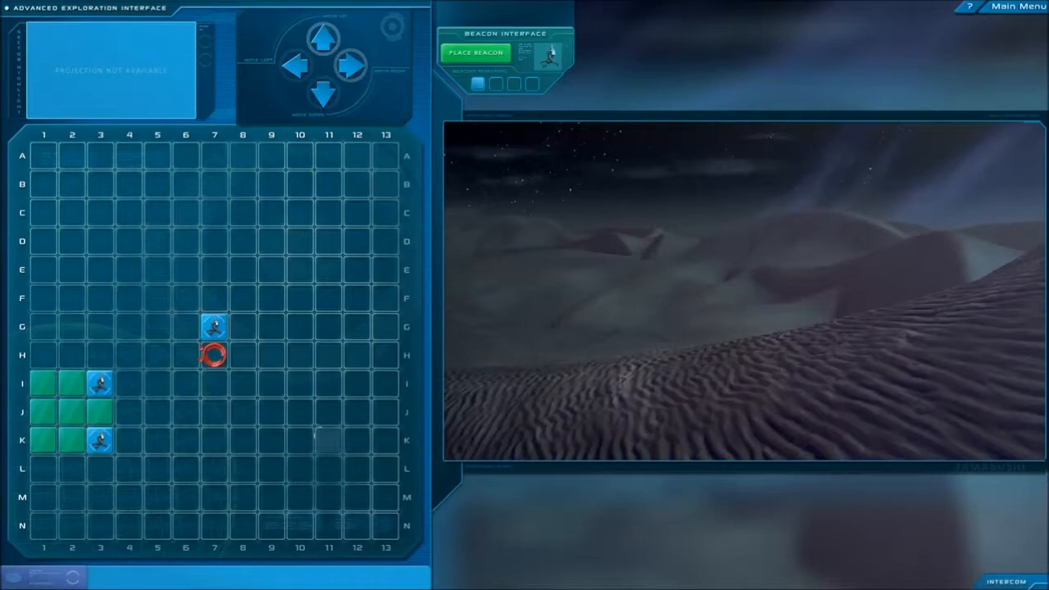
pyautogui.click(293, 66)
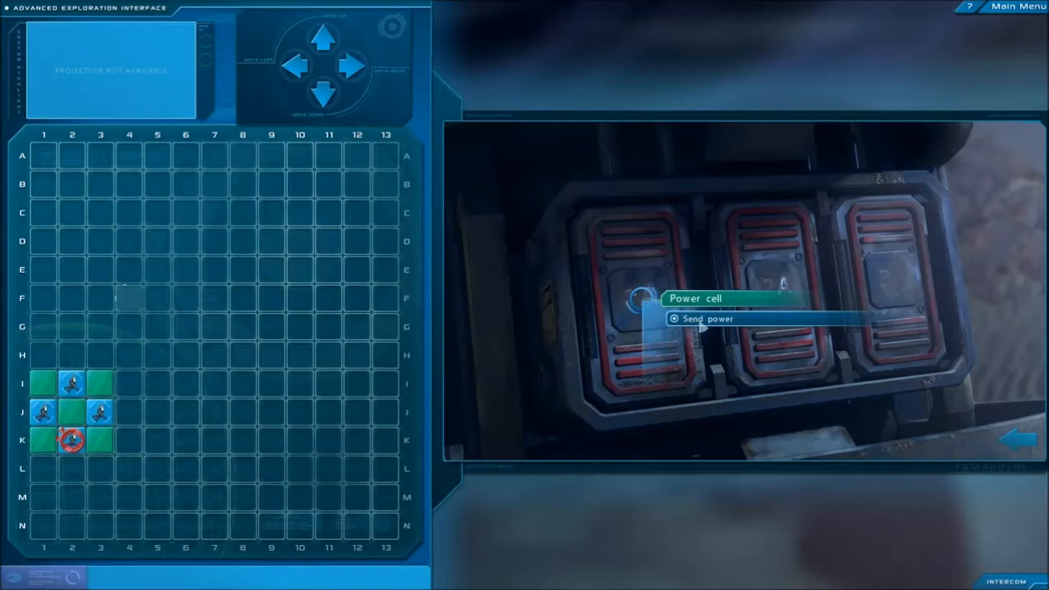
# Send power from the rover's power cell to the beacons around J2.
pyautogui.click(707, 319)
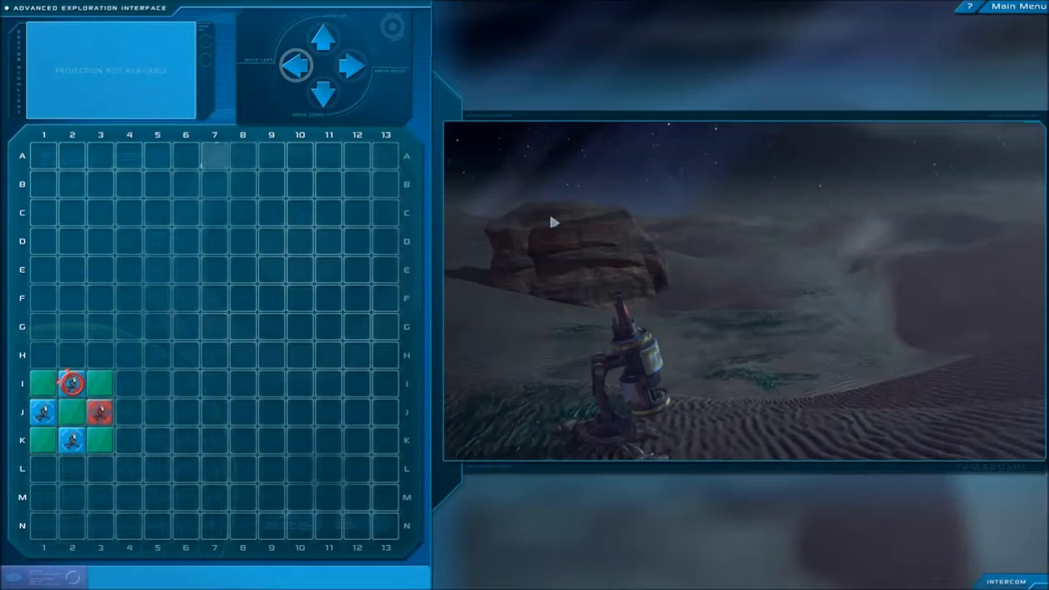
pyautogui.click(627, 352)
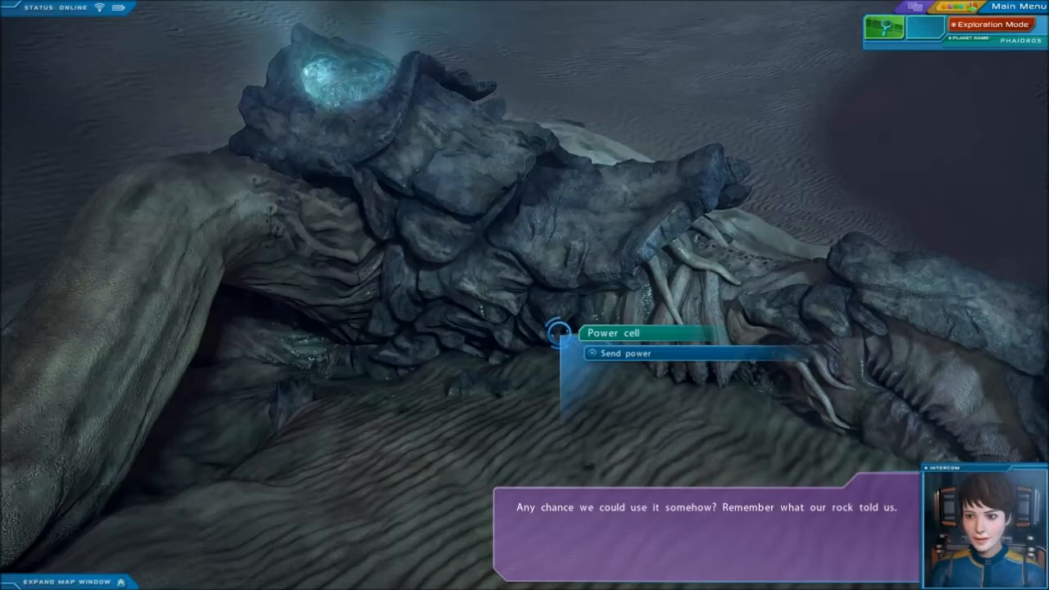
# Choose Send power on the rocky creature's embedded power cell.
pyautogui.click(623, 354)
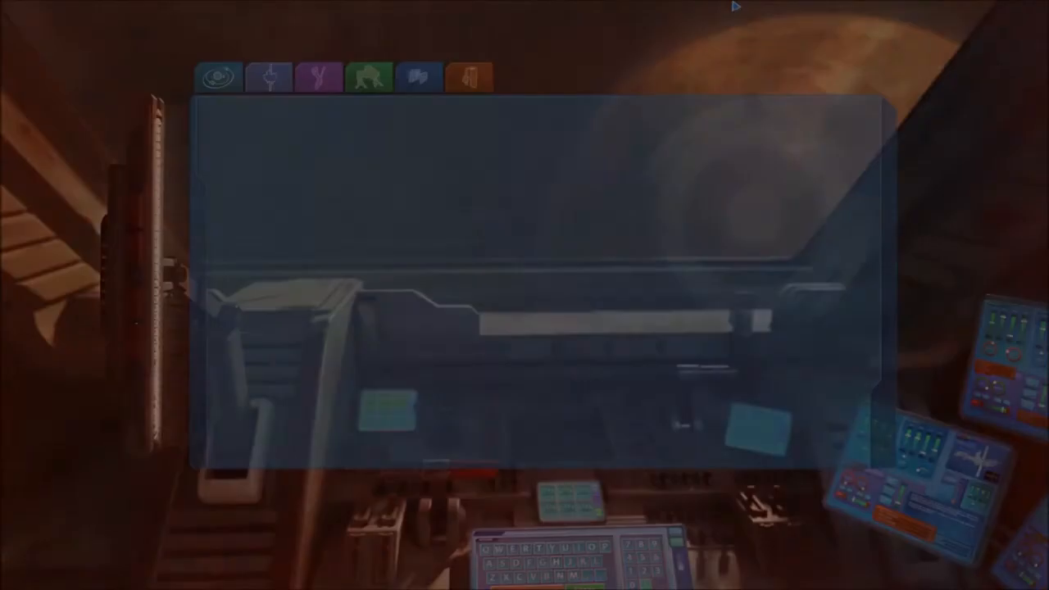
# Return aboard the ship and bring up the computer's star map panel.
pyautogui.click(320, 77)
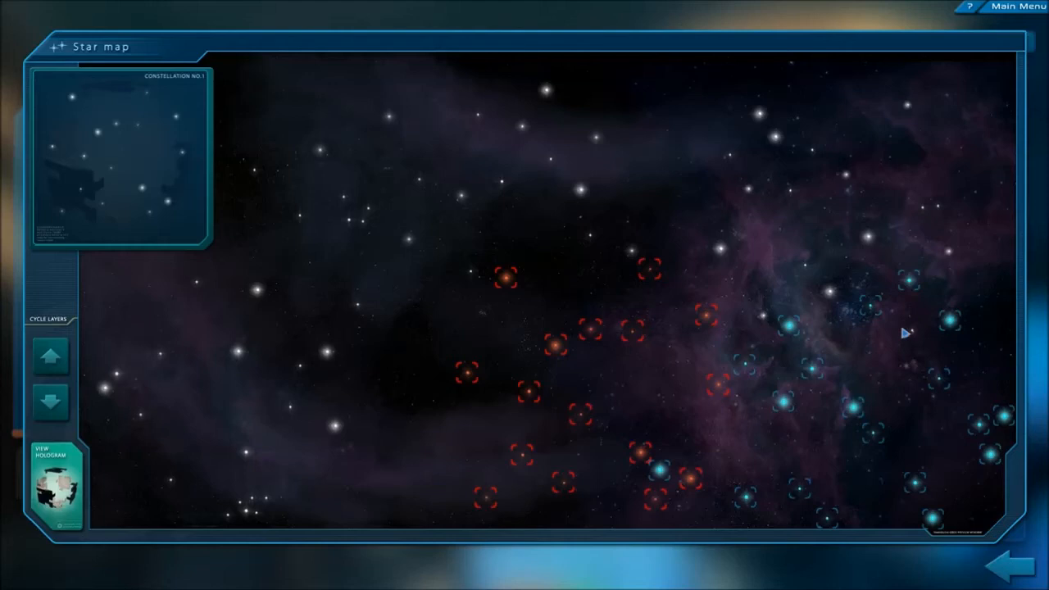
# Cycle the star map down two distance layers toward the green-nebula layer.
pyautogui.click(50, 401)
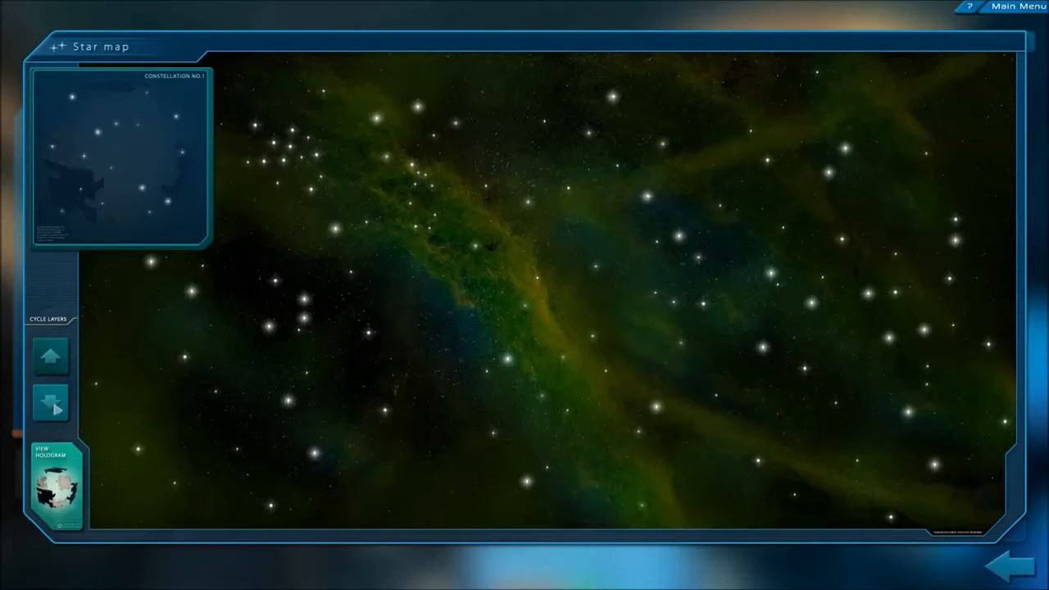
pyautogui.click(50, 401)
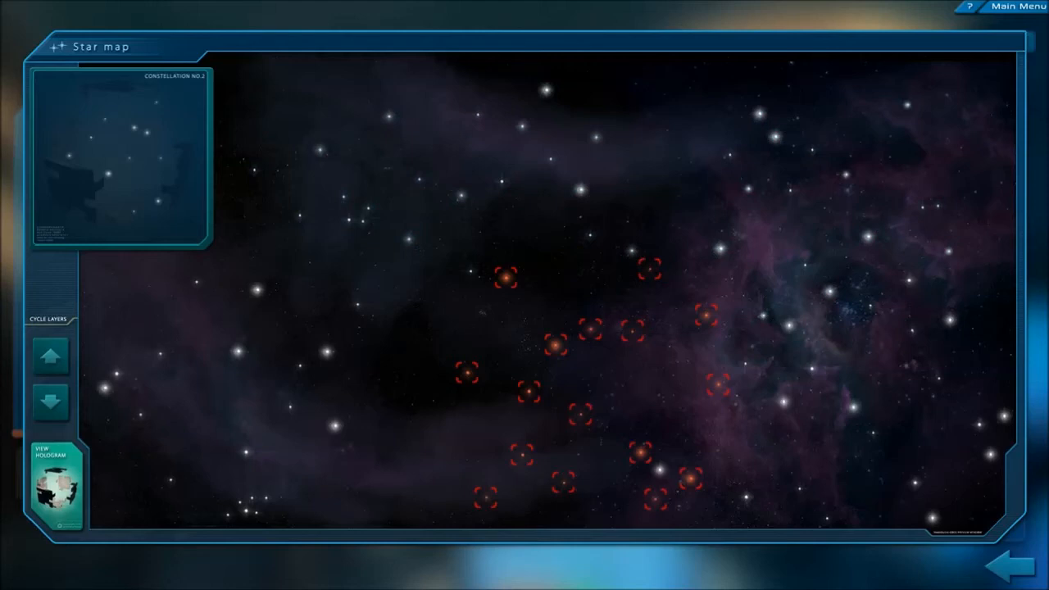
# Cycle through the nebula distance layers, then advance to Constellation No. 4.
pyautogui.click(50, 401)
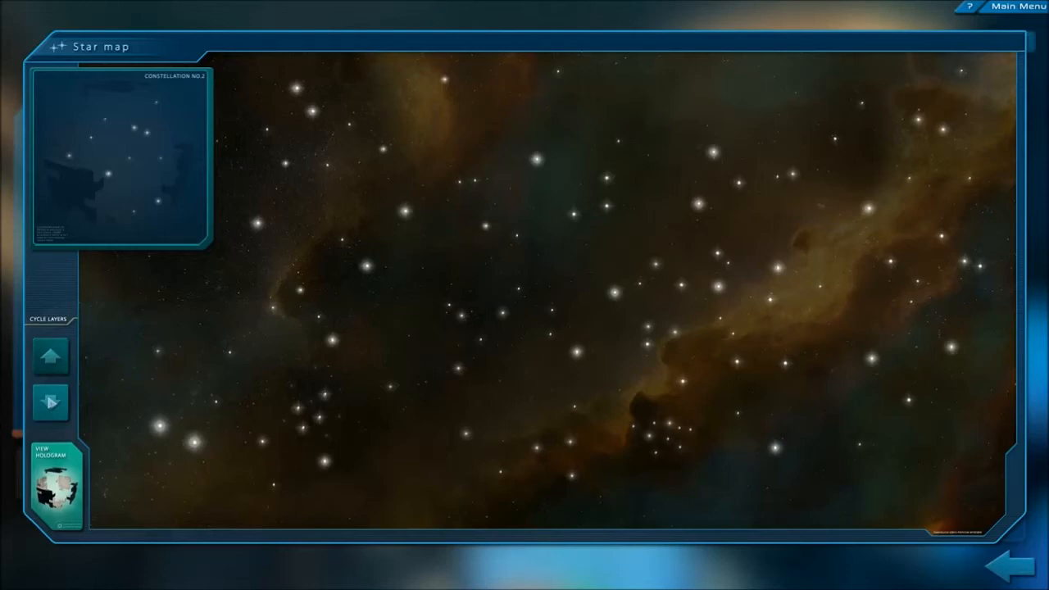
pyautogui.click(50, 402)
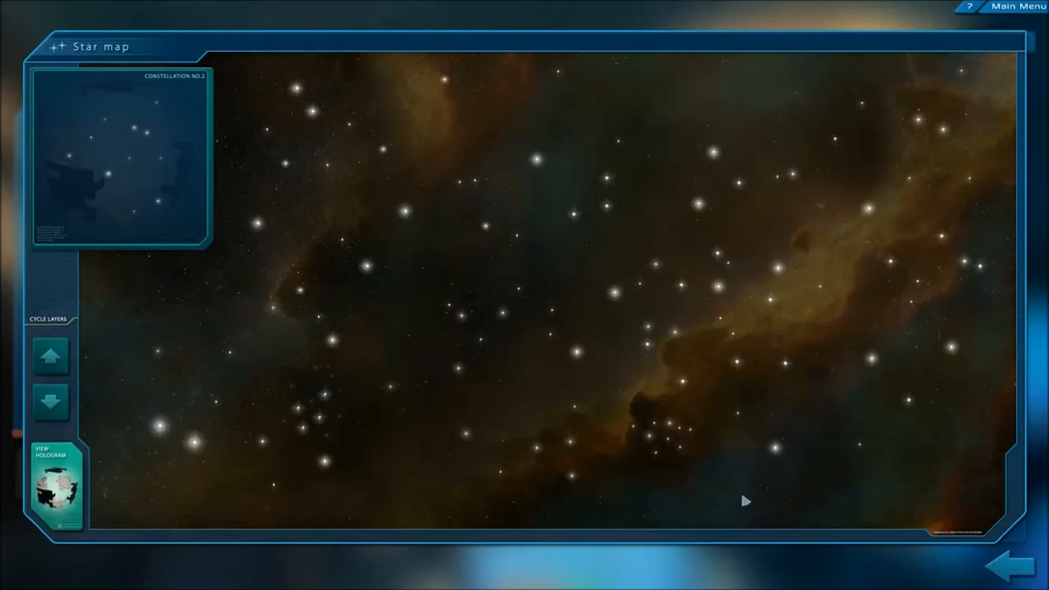
pyautogui.moveTo(564, 265)
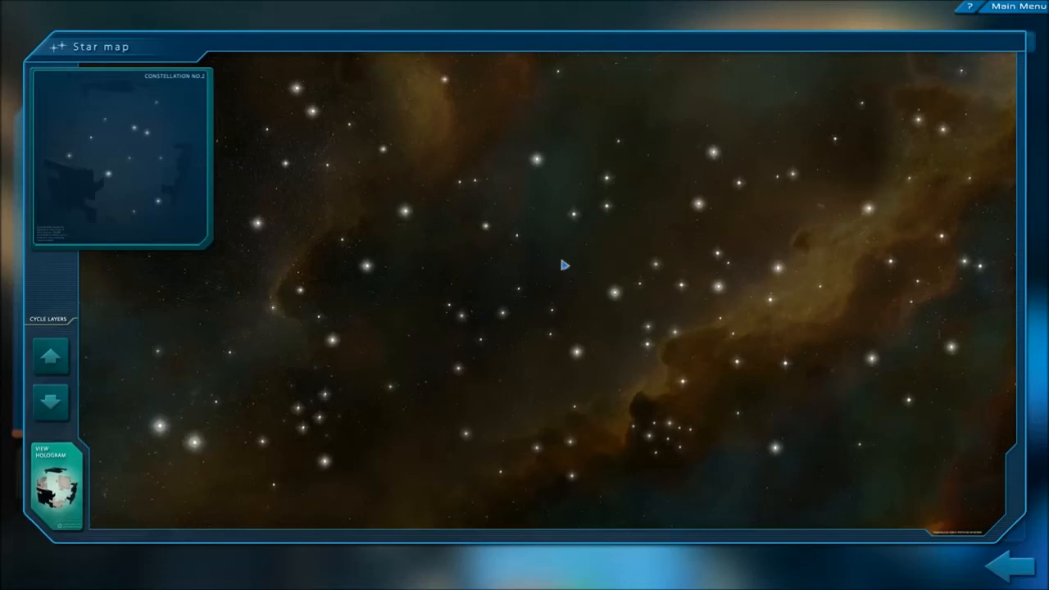
pyautogui.moveTo(111, 488)
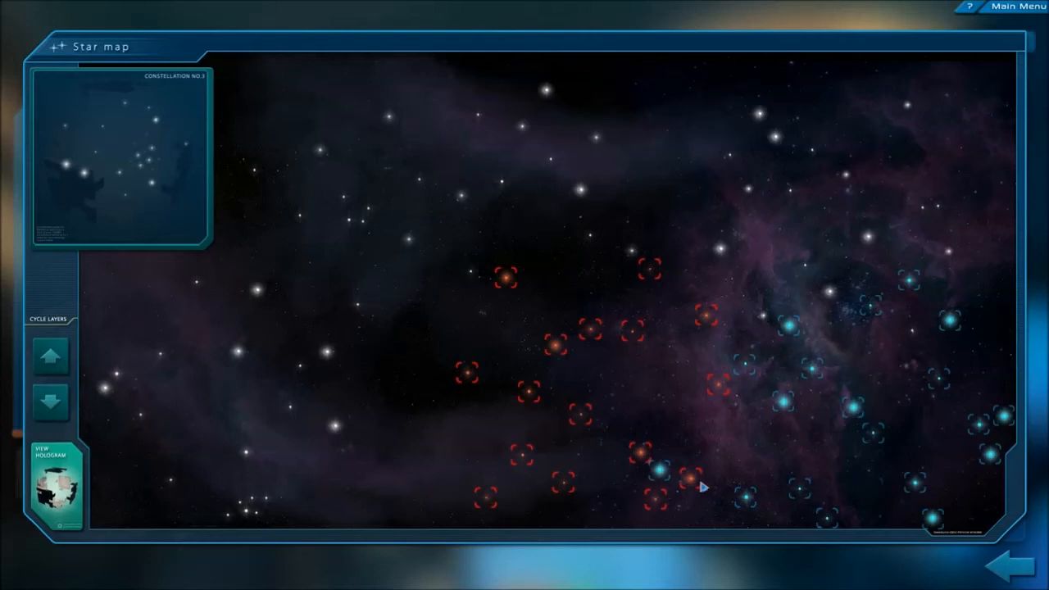
pyautogui.click(50, 355)
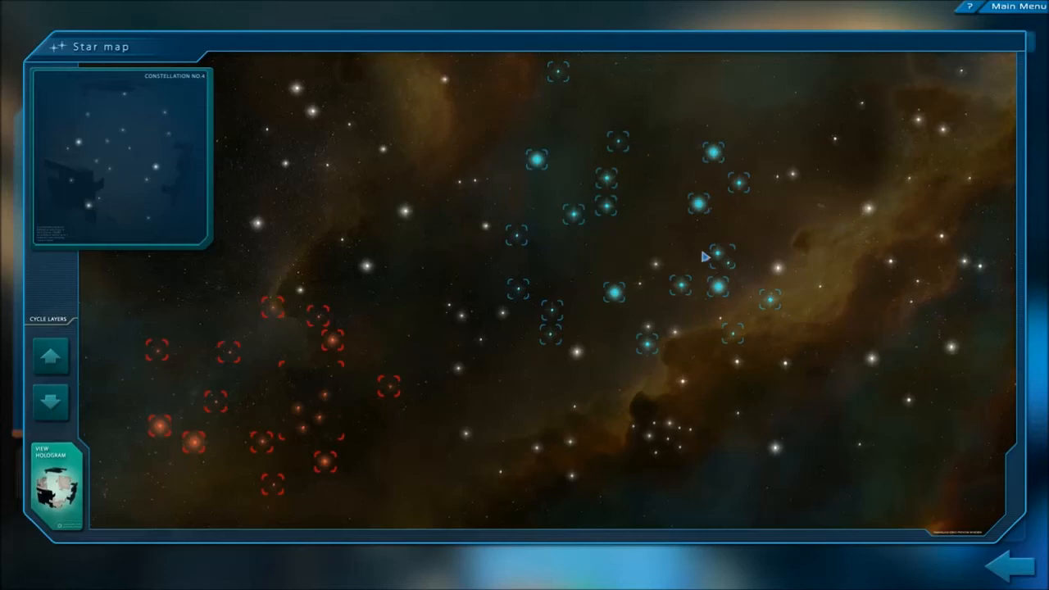
# Switch Constellation No. 4's star map to the green-nebula layer.
pyautogui.click(50, 356)
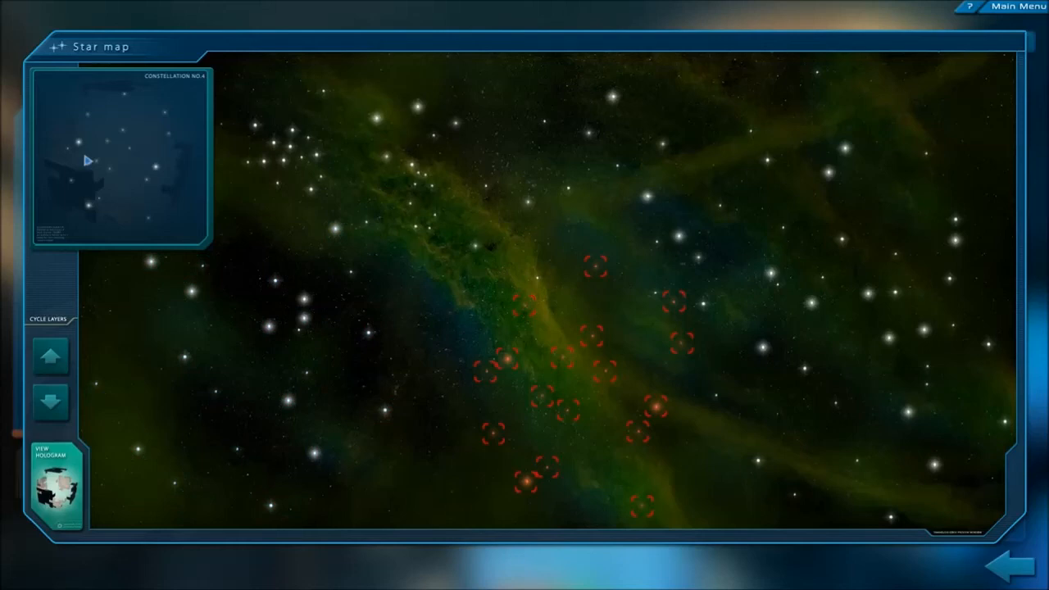
# Confirm constellation No.4 on the green nebula layer and bring constellation No.2 back into the preview.
pyautogui.click(58, 484)
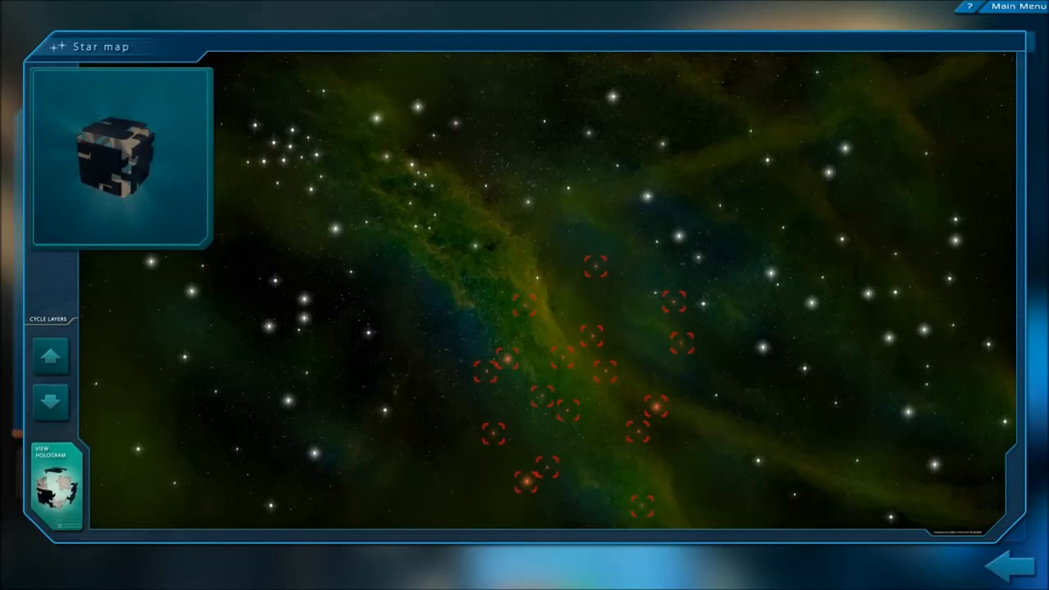
pyautogui.click(56, 487)
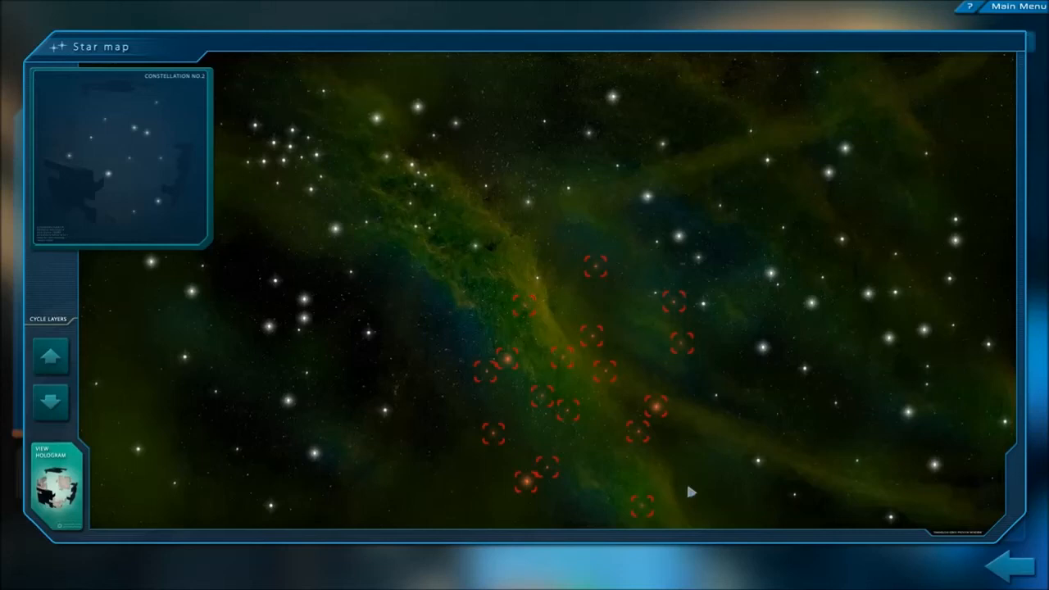
pyautogui.moveTo(421, 289)
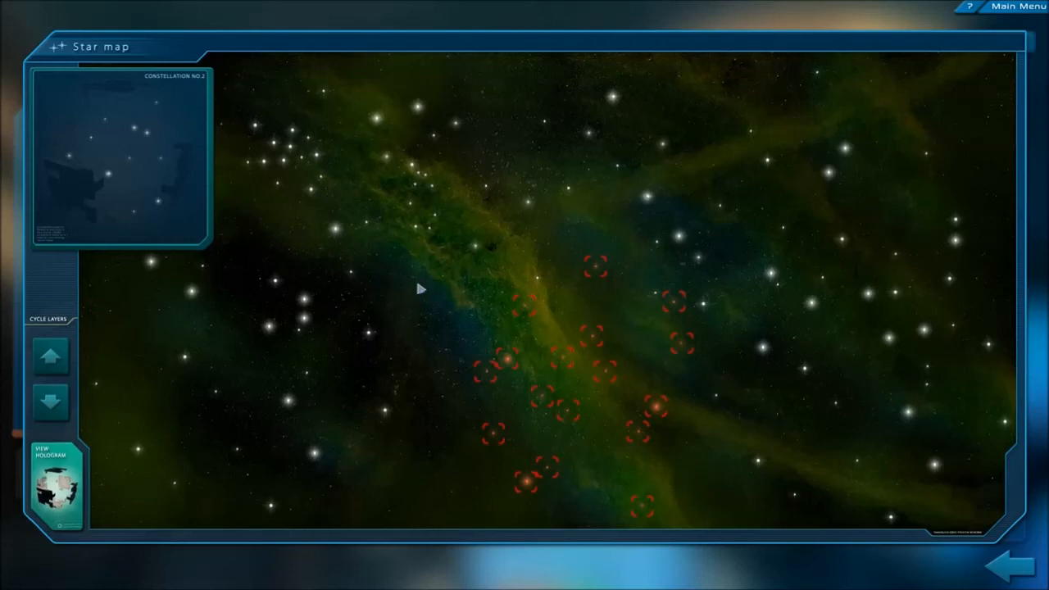
# Cycle the star map layers up to the brown nebula layer for constellation No.2.
pyautogui.click(50, 355)
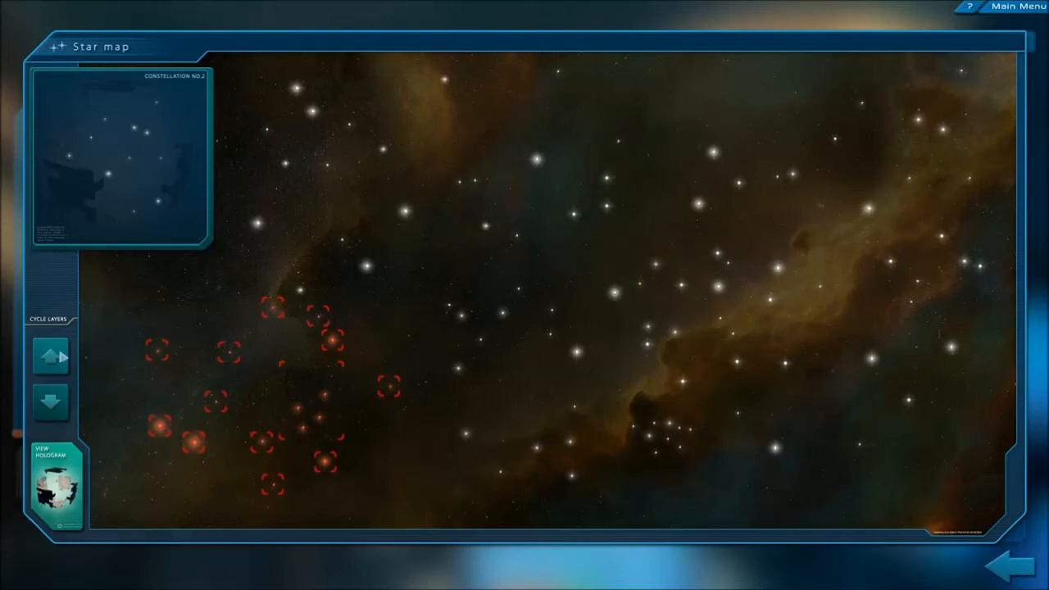
pyautogui.click(50, 355)
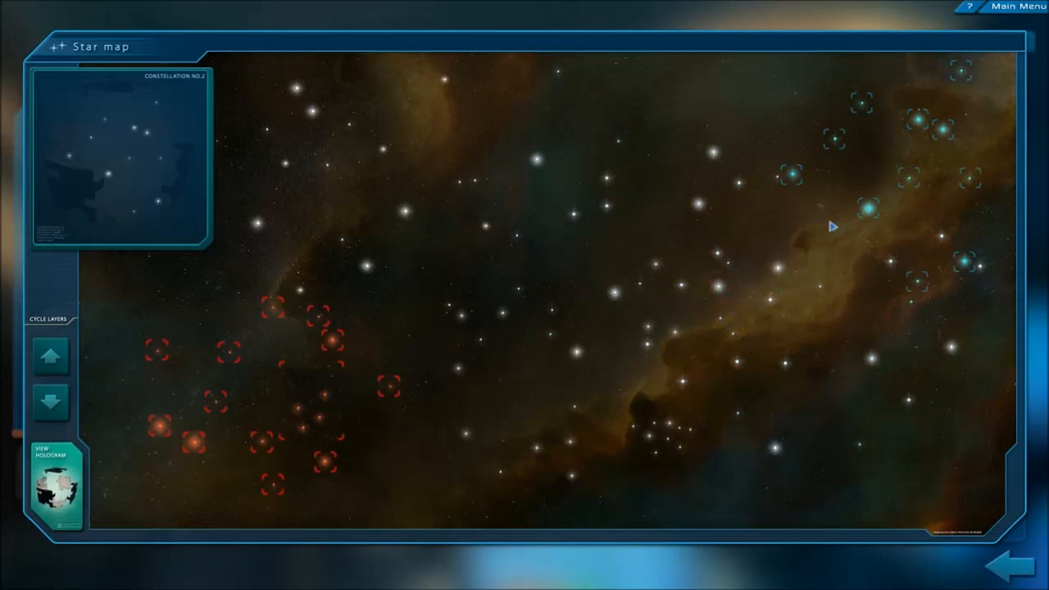